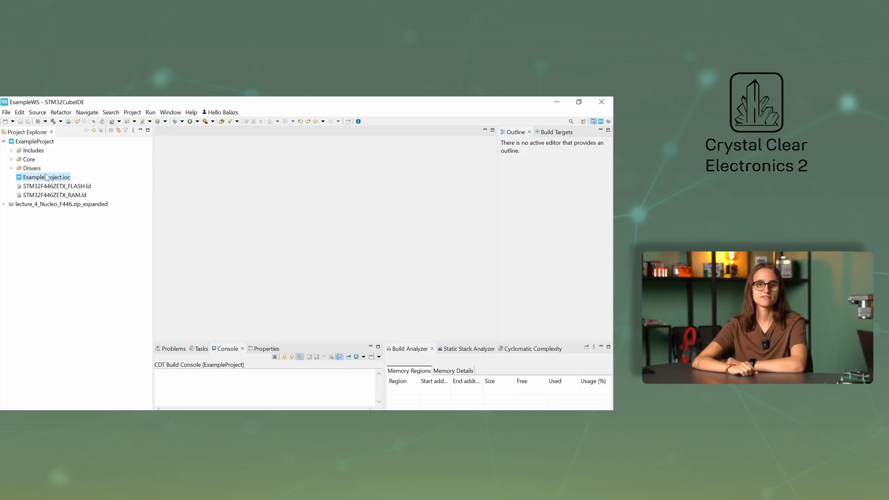
Open ExampleProject.ioc to display the STM32F446ZETx pinout configuration.
double_click(46, 177)
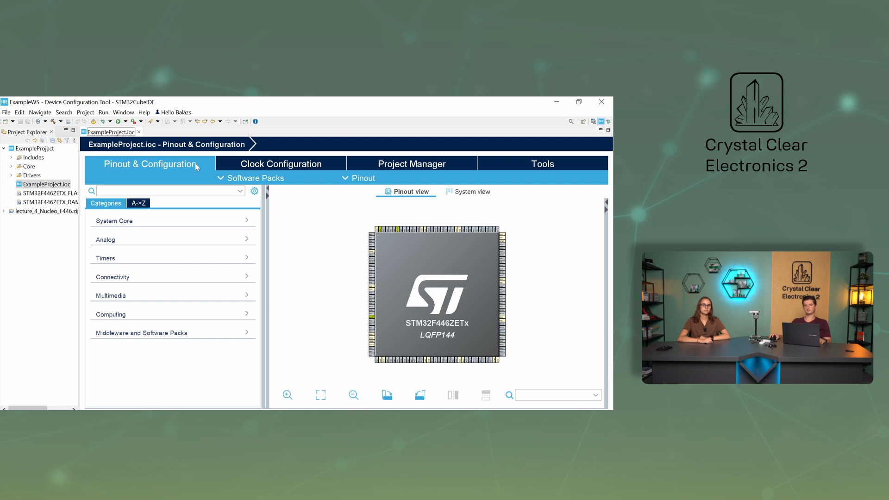
mouse_move(193, 155)
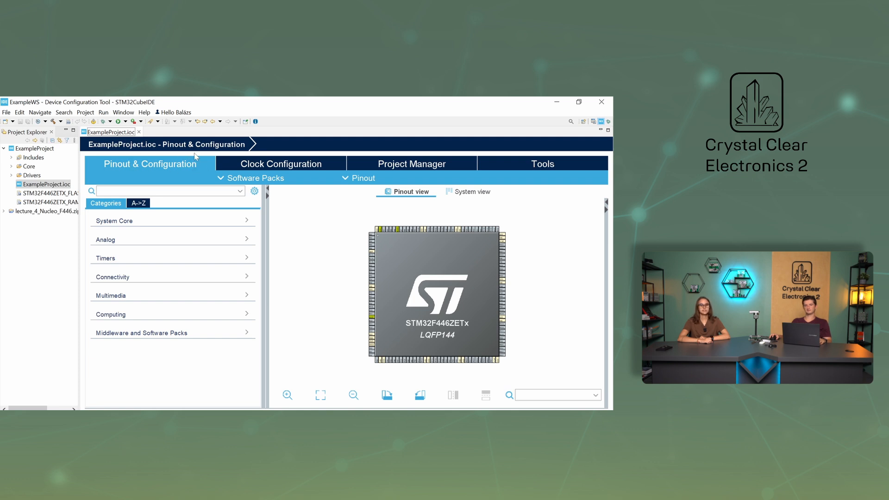
mouse_move(150, 174)
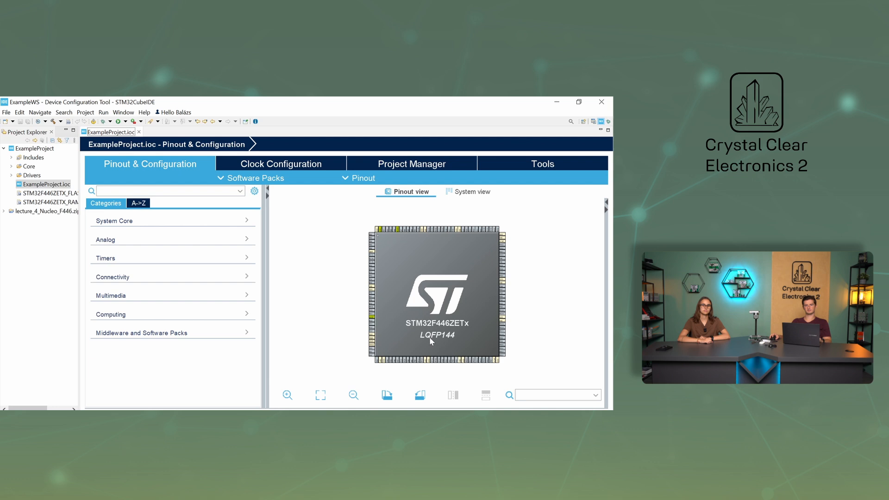
mouse_move(393, 300)
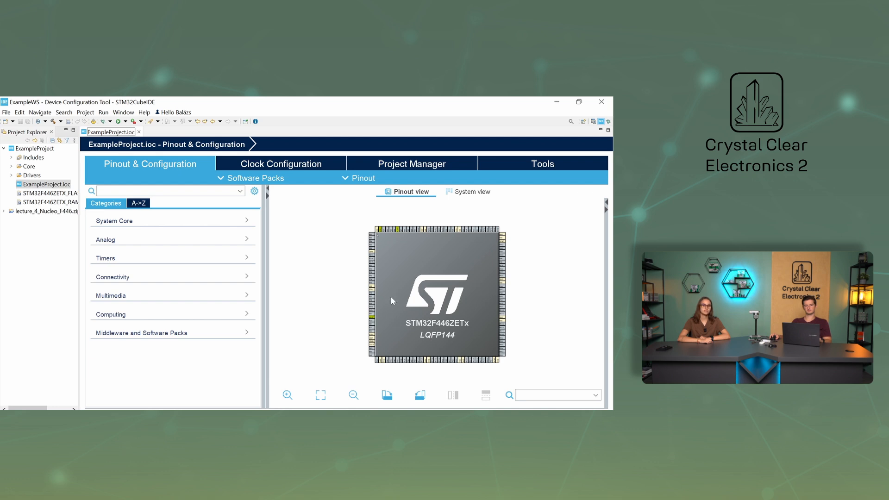
mouse_move(430, 330)
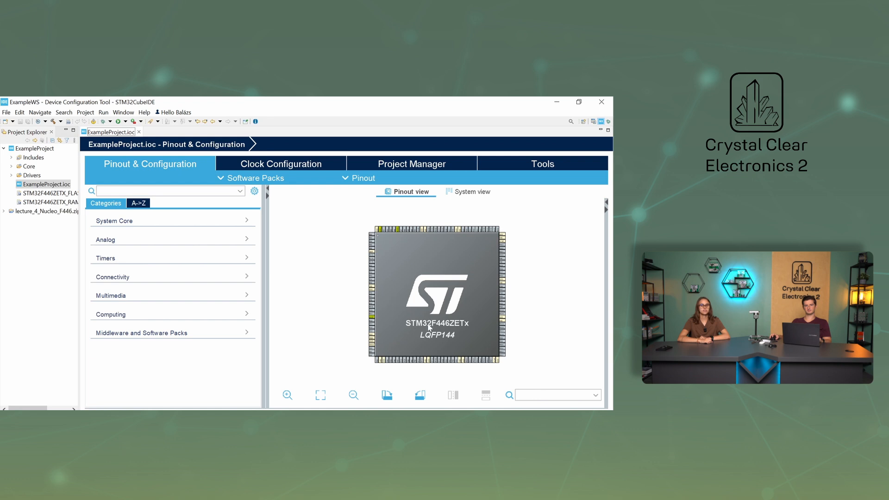
mouse_move(480, 328)
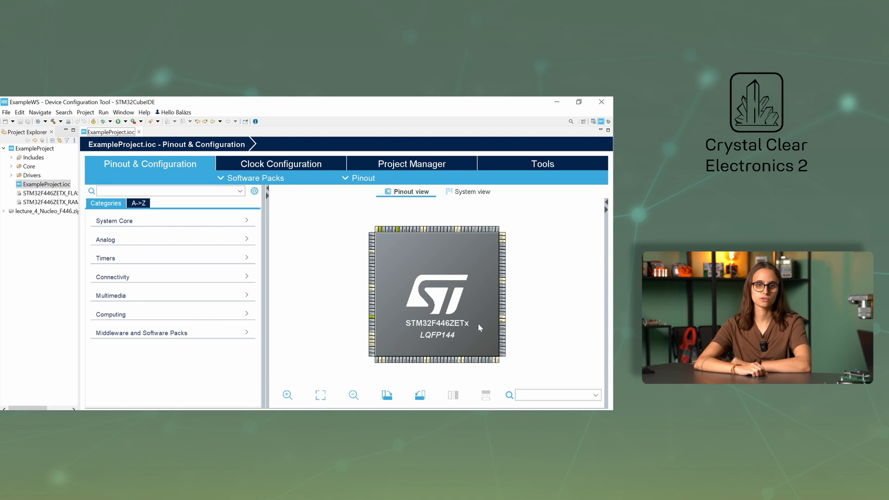
mouse_move(466, 332)
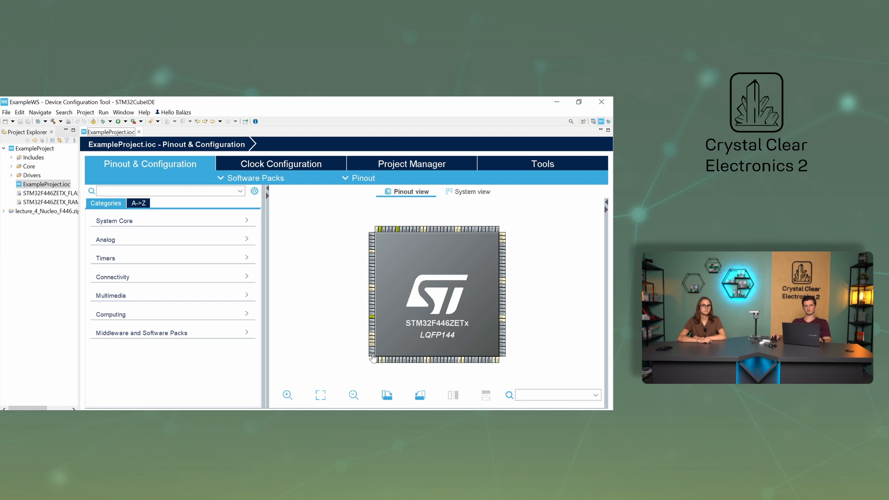
Zoom into the chip's lower-left pins around NRST, PC0–PC3 and PA0–PA2.
click(287, 394)
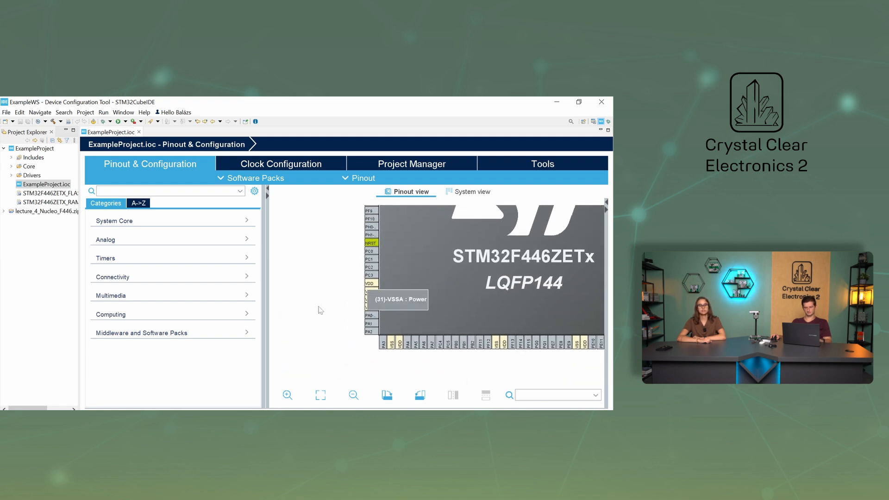
mouse_move(320, 319)
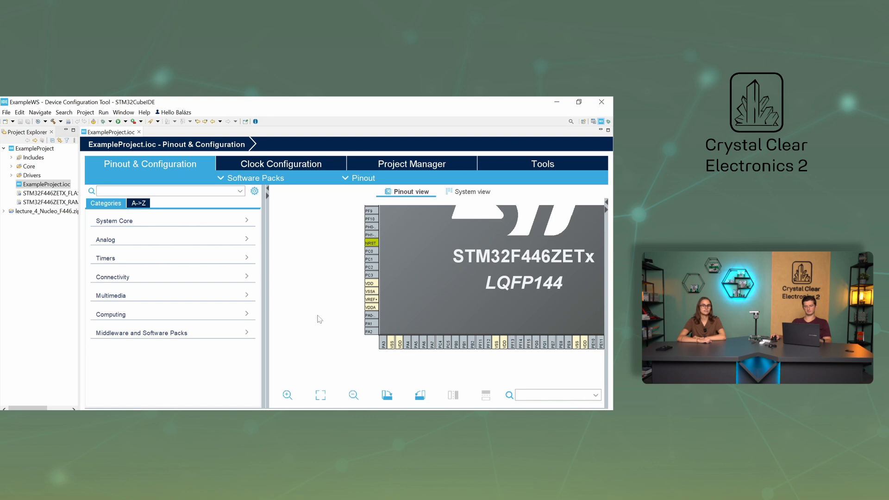
mouse_move(370, 332)
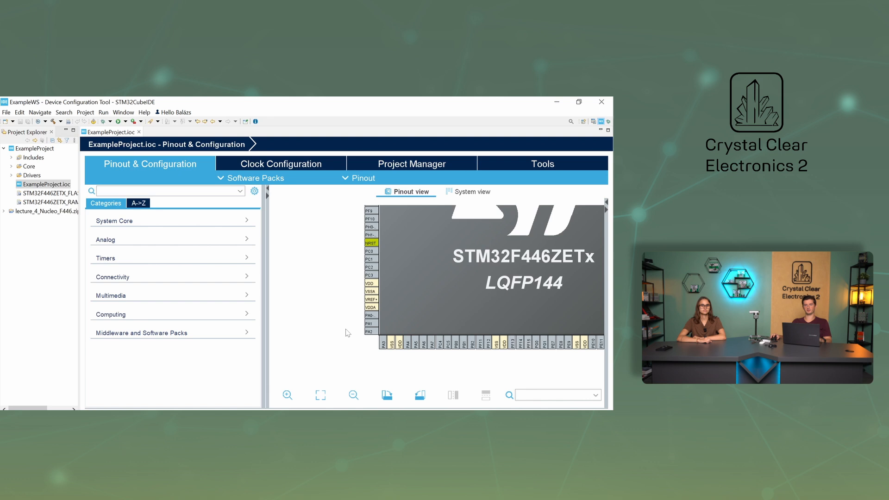
mouse_move(369, 332)
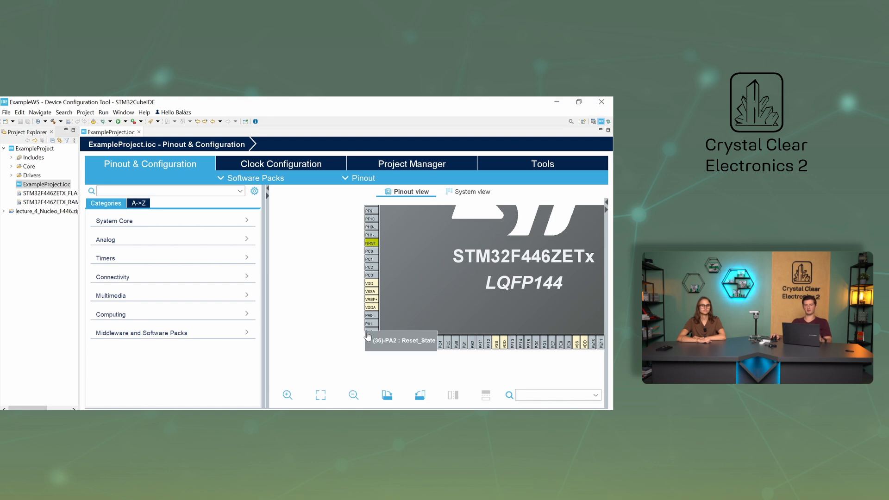
Set pin PA2's function to GPIO_Output.
click(370, 330)
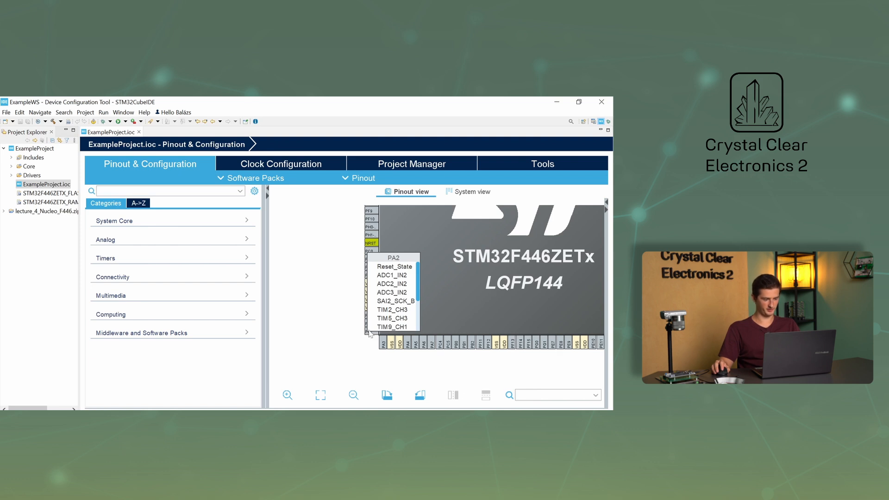
scroll(down, 3)
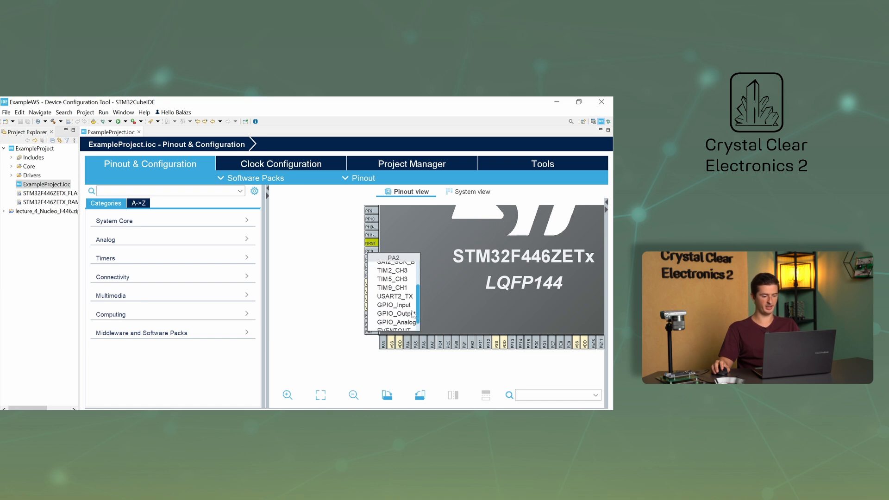
mouse_move(392, 313)
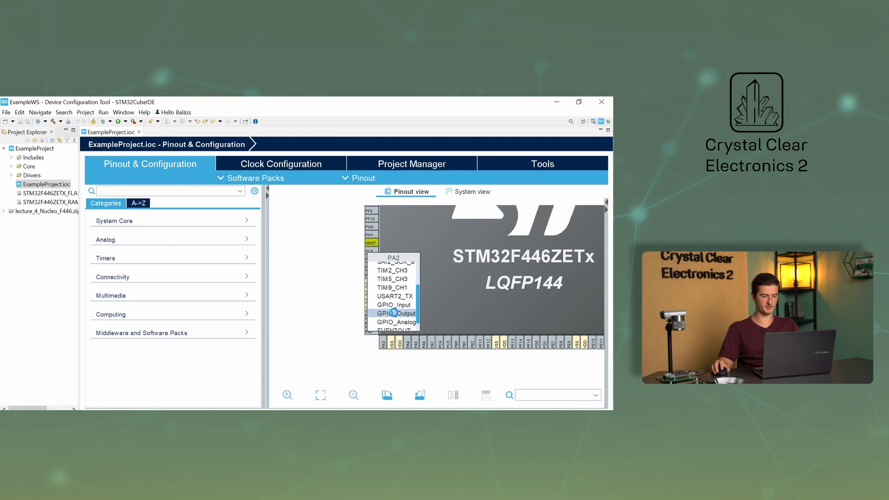
click(392, 314)
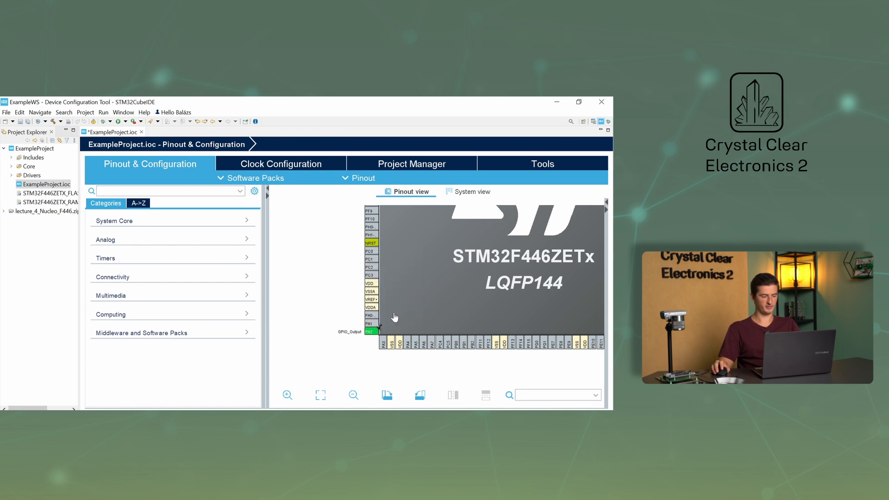
mouse_move(340, 334)
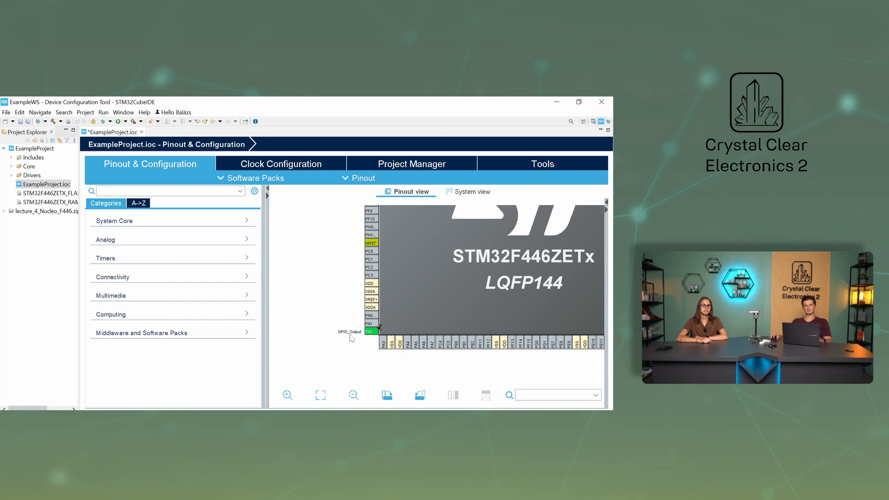
mouse_move(370, 332)
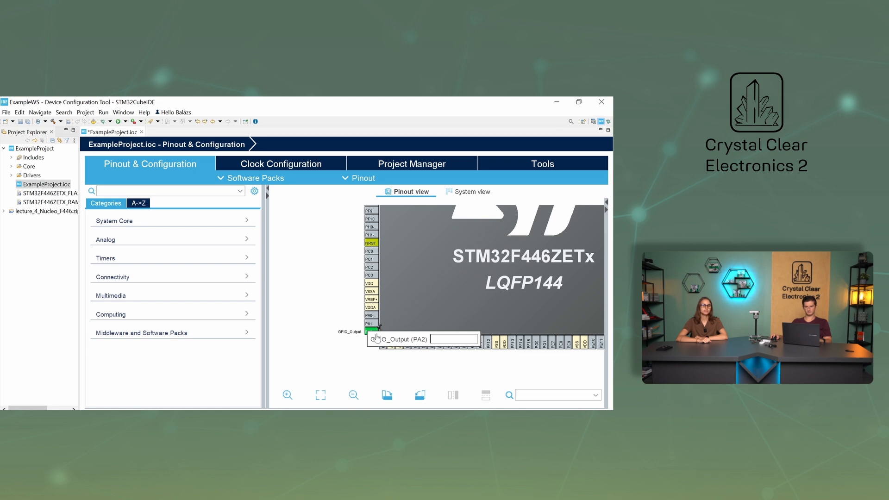
Enter 'LED' as the user label for PA2, giving LED1.
text(LED1)
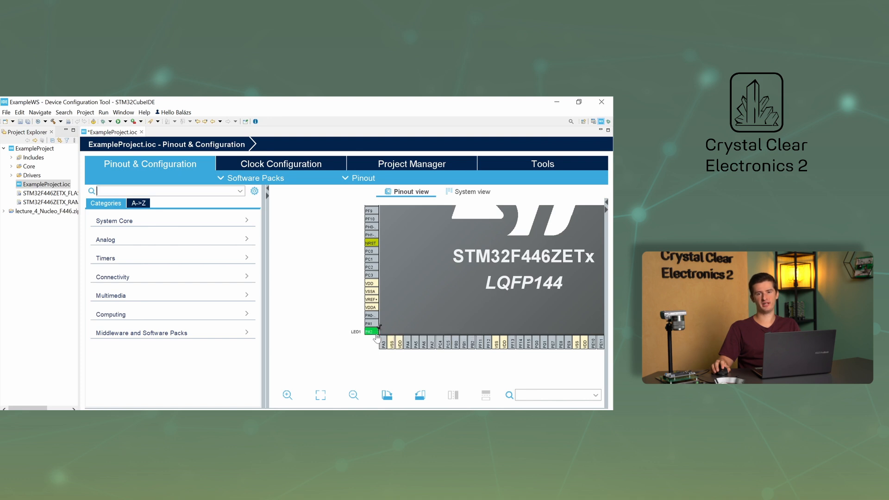
mouse_move(343, 333)
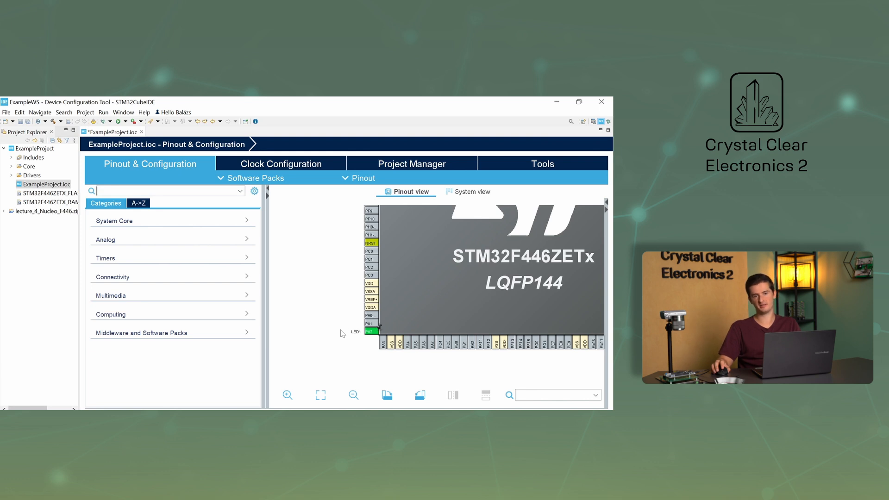
mouse_move(370, 324)
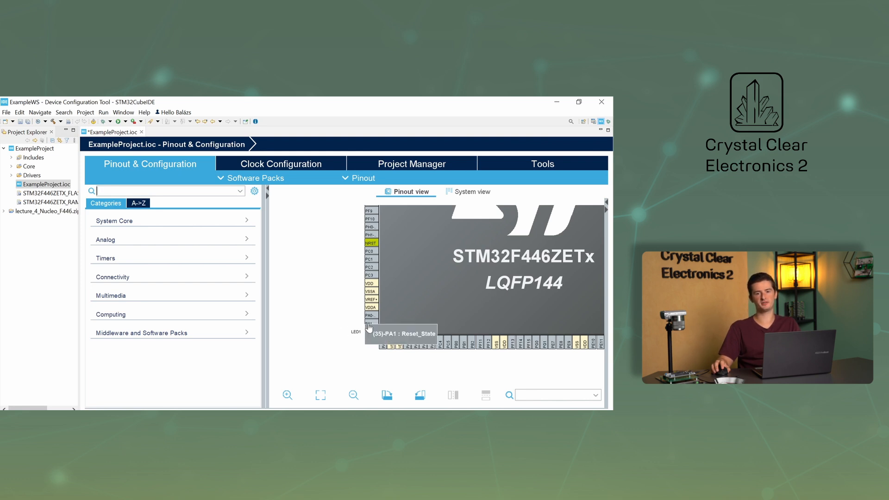
Choose UART4_RX as the function for pin PA1.
click(370, 323)
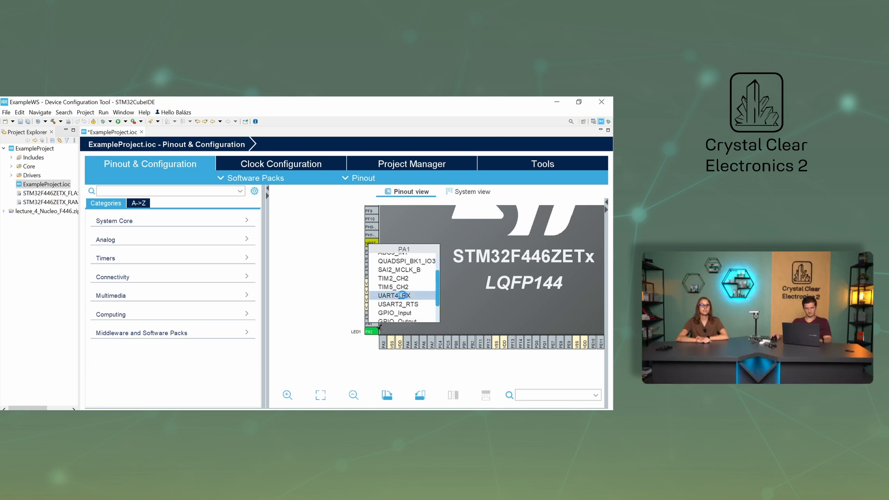
click(393, 296)
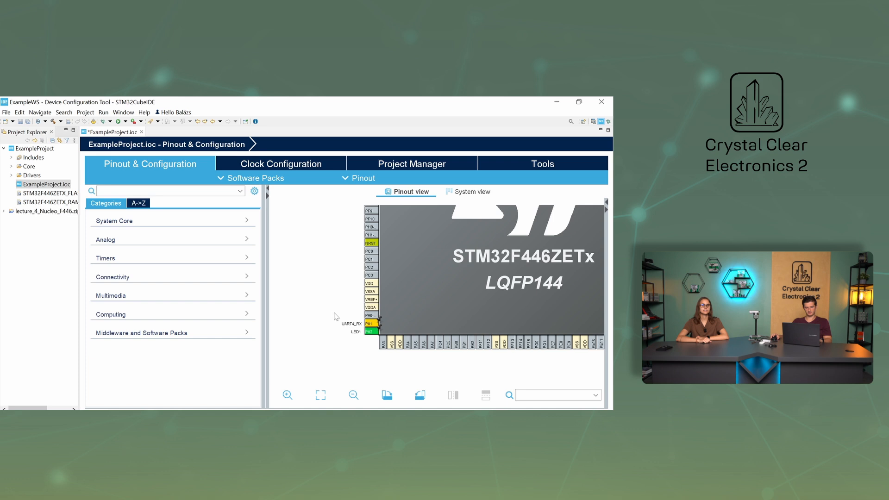
mouse_move(331, 324)
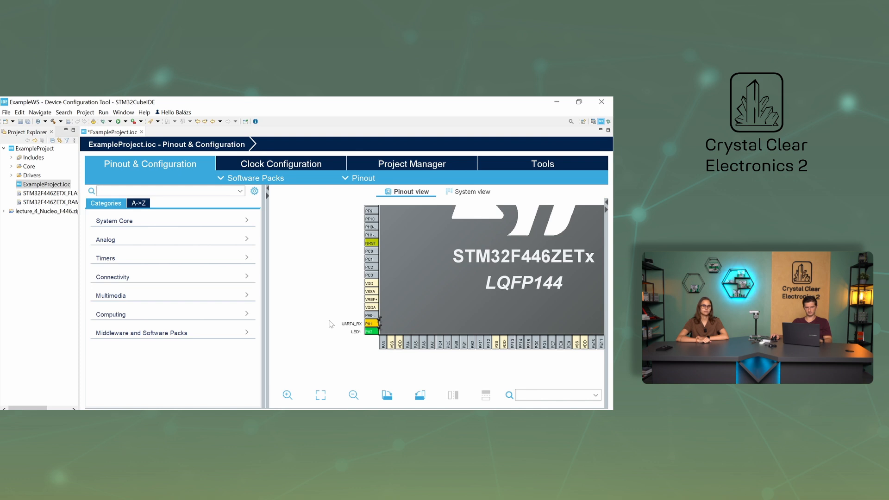
Open UART4 under Connectivity to enable it in Asynchronous mode.
click(112, 277)
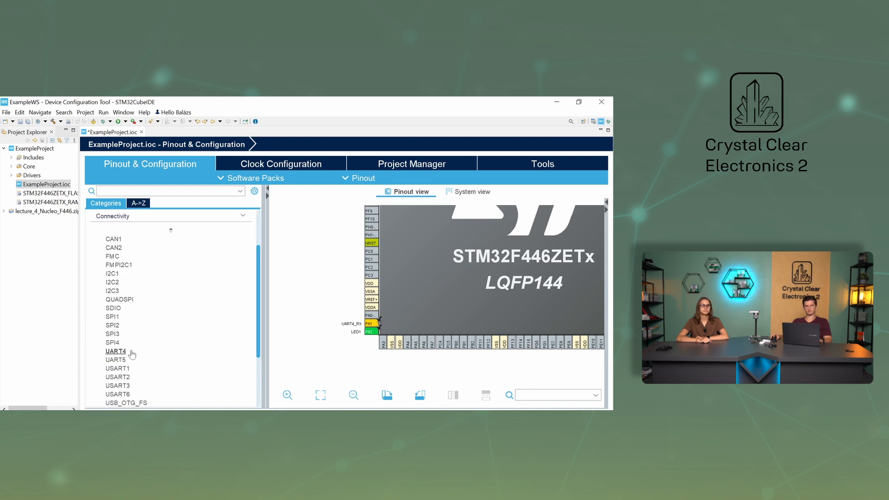
click(116, 351)
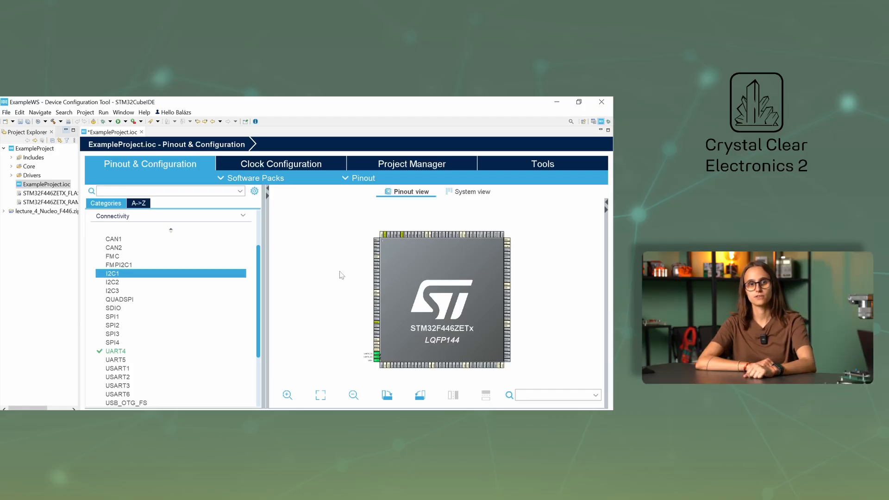
mouse_move(376, 360)
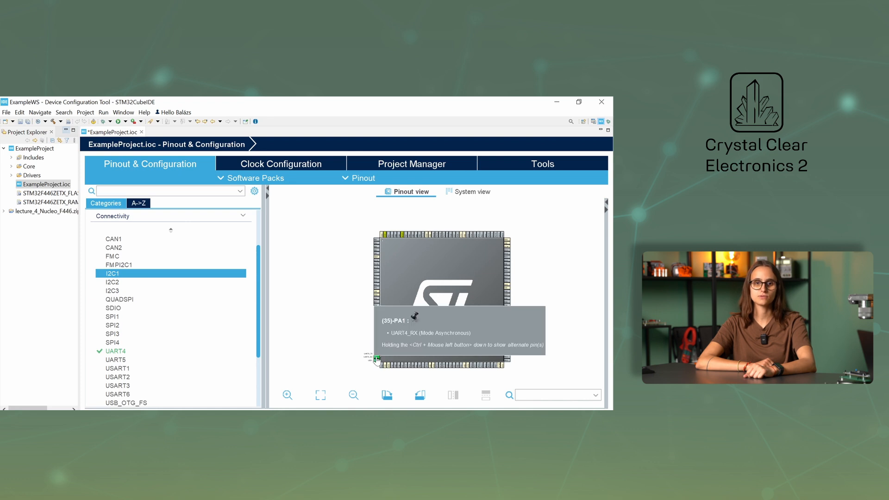
mouse_move(378, 359)
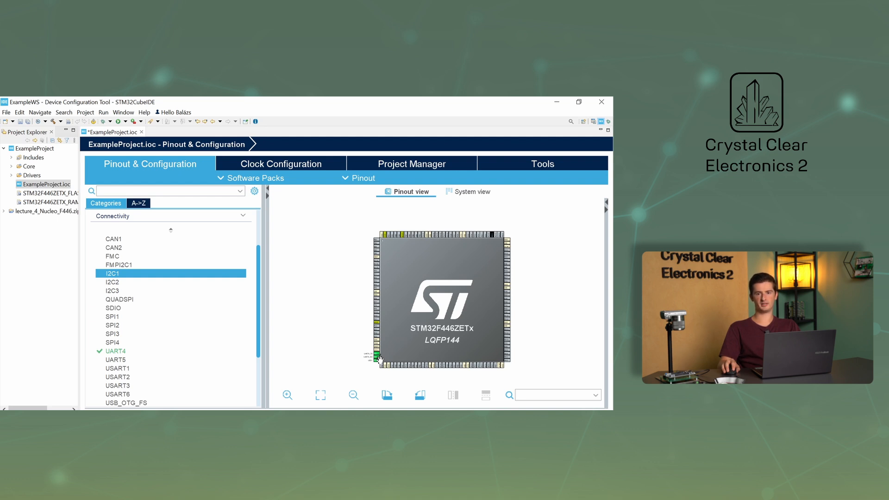
mouse_move(493, 241)
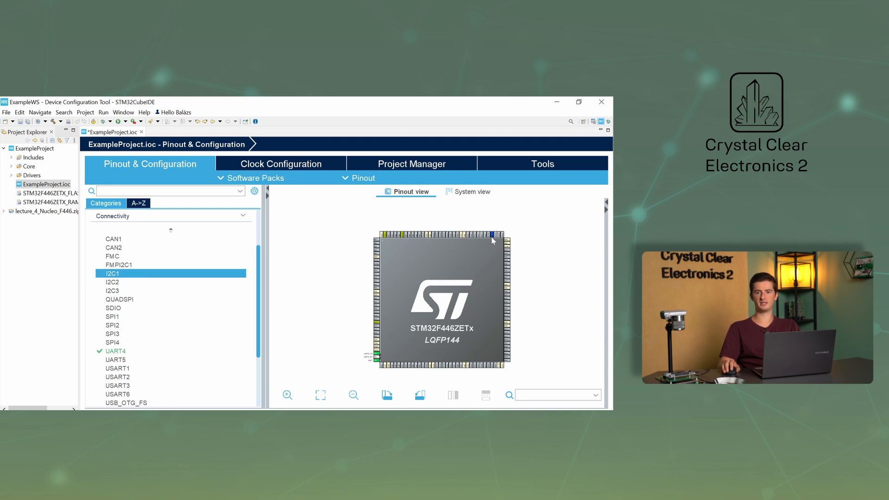
mouse_move(492, 239)
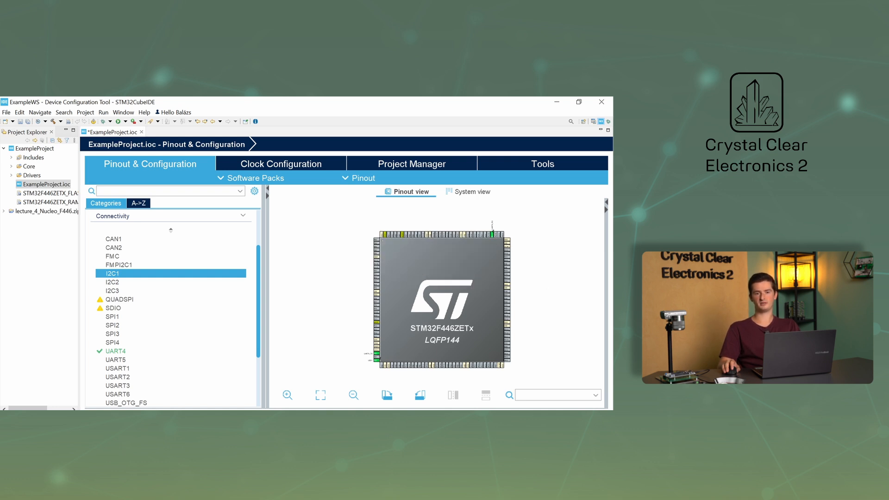
text(UART)
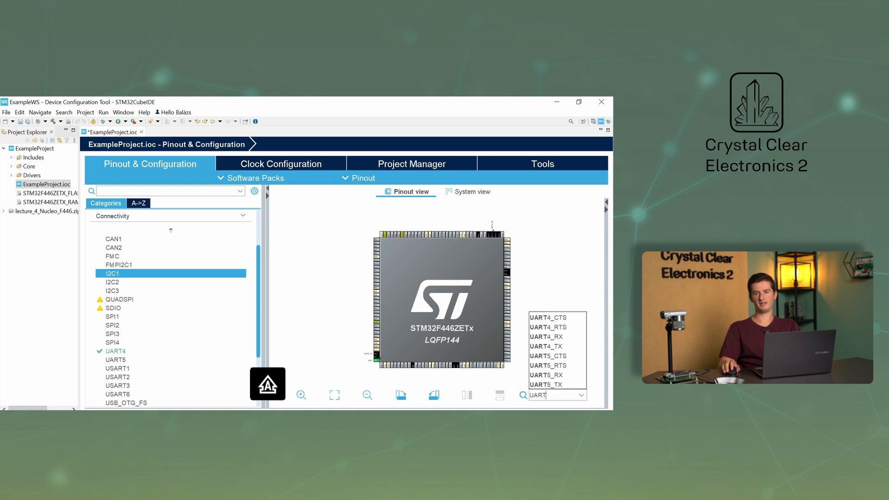
click(546, 337)
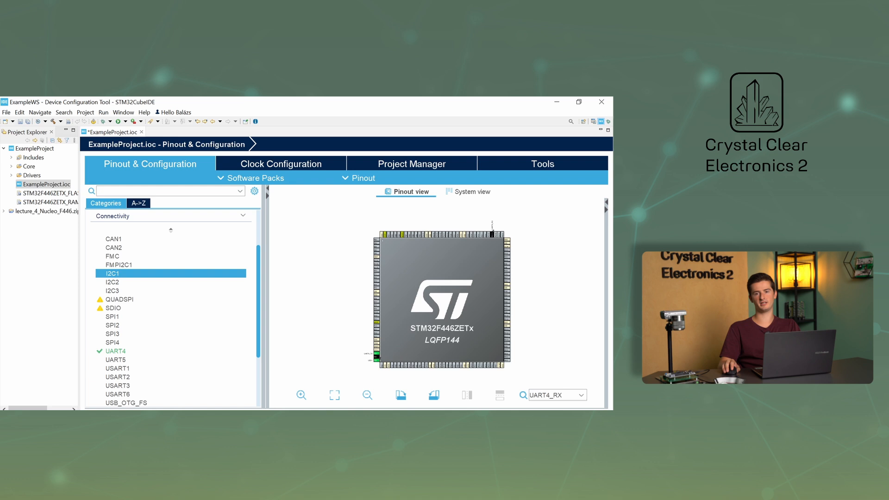
text(UART4_R)
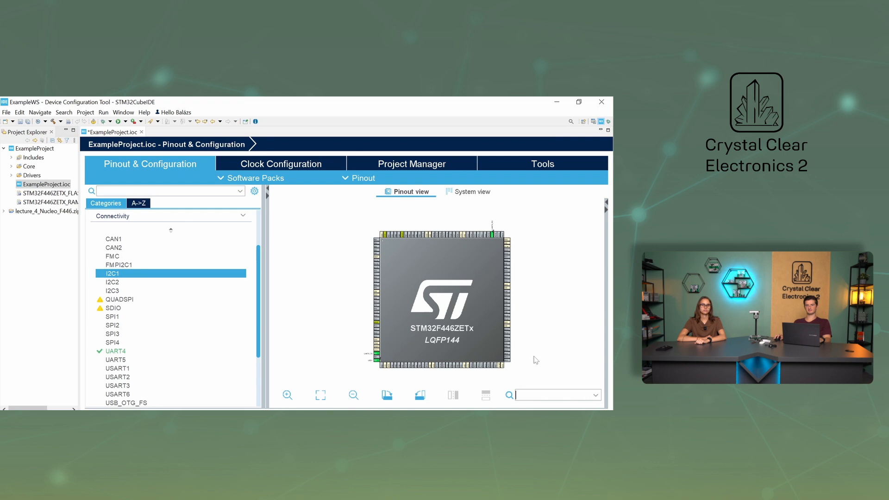
mouse_move(528, 360)
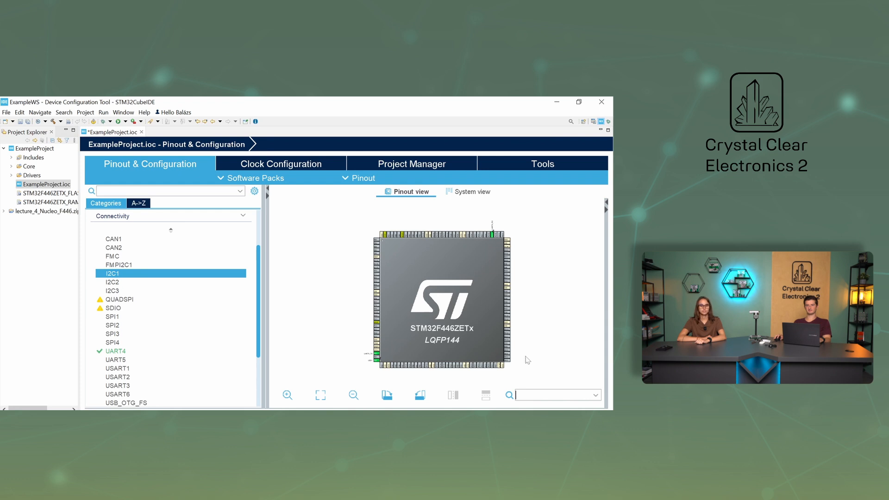
mouse_move(306, 337)
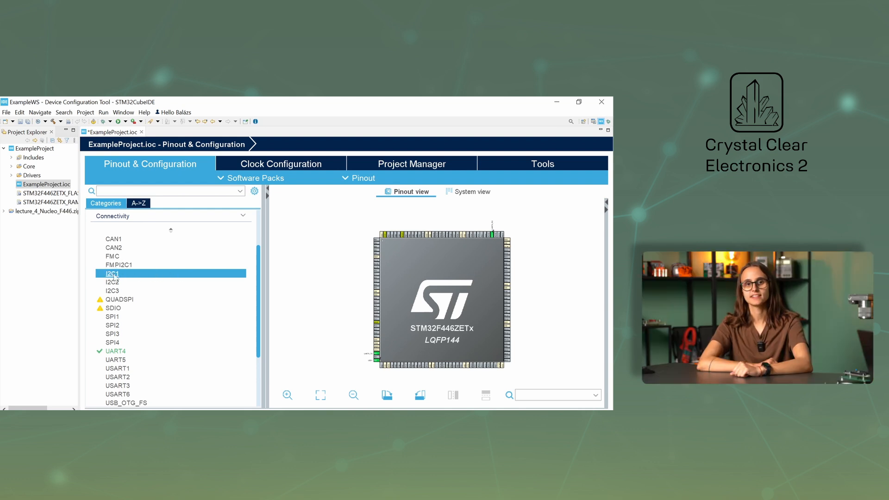
Set I2C1 mode to I2C and check PB6/PB7 in the pinout.
click(112, 273)
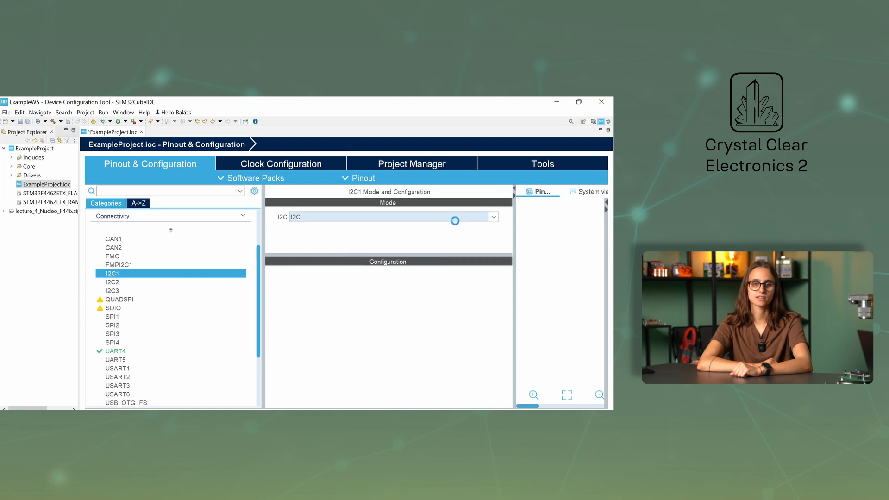
click(455, 217)
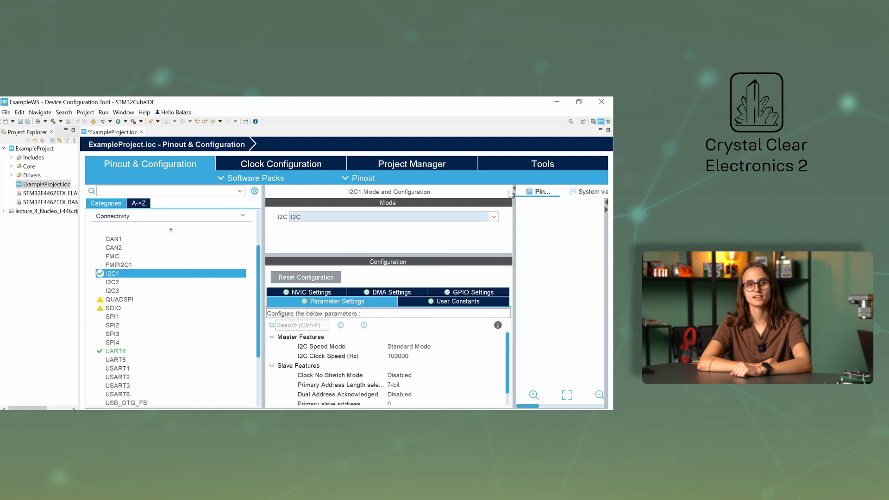
click(541, 192)
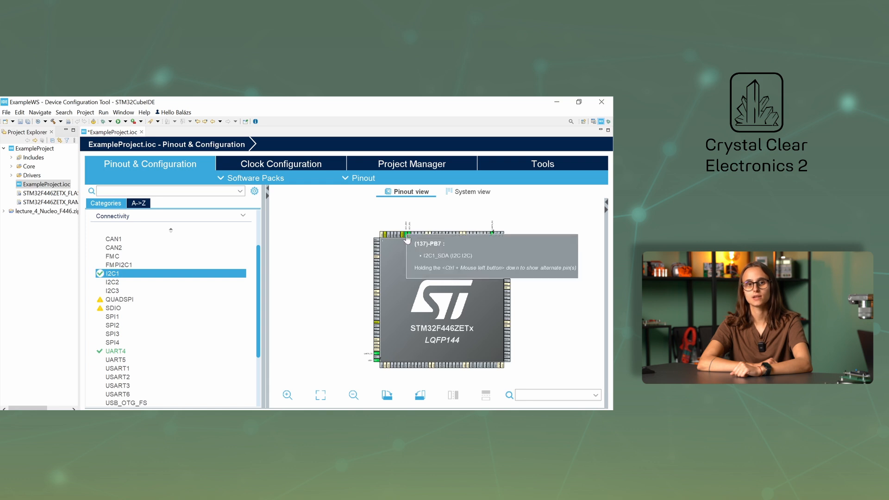
mouse_move(408, 237)
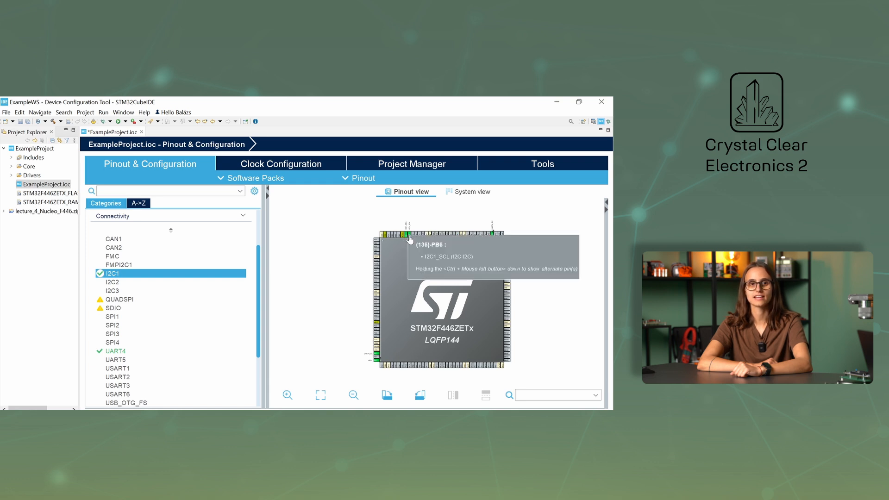
mouse_move(424, 223)
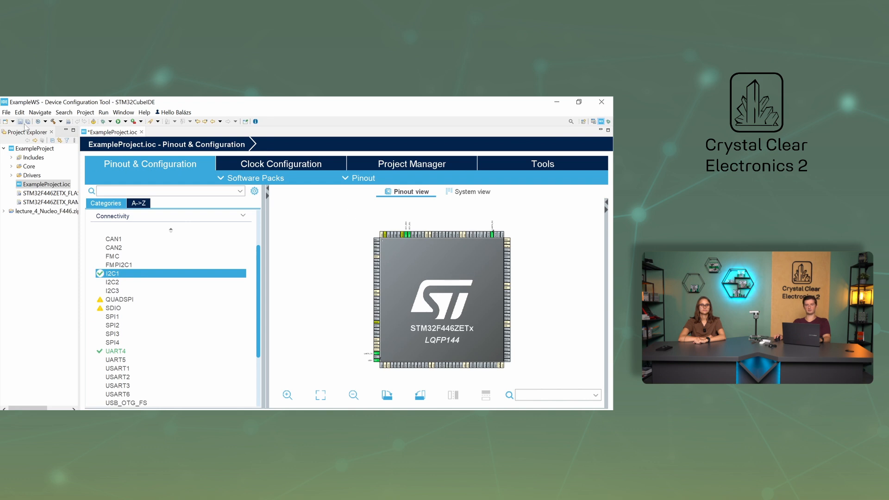
mouse_move(23, 121)
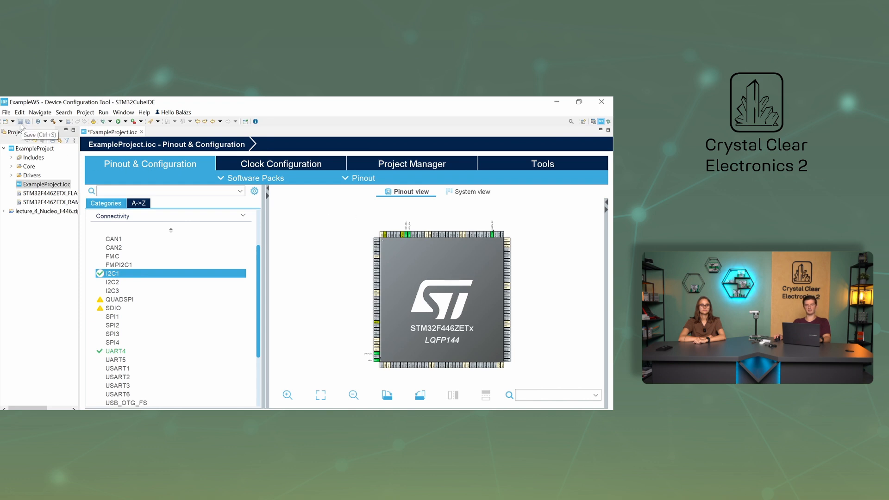
Save the .ioc, generate code, and open main.c in the C/C++ perspective.
click(23, 122)
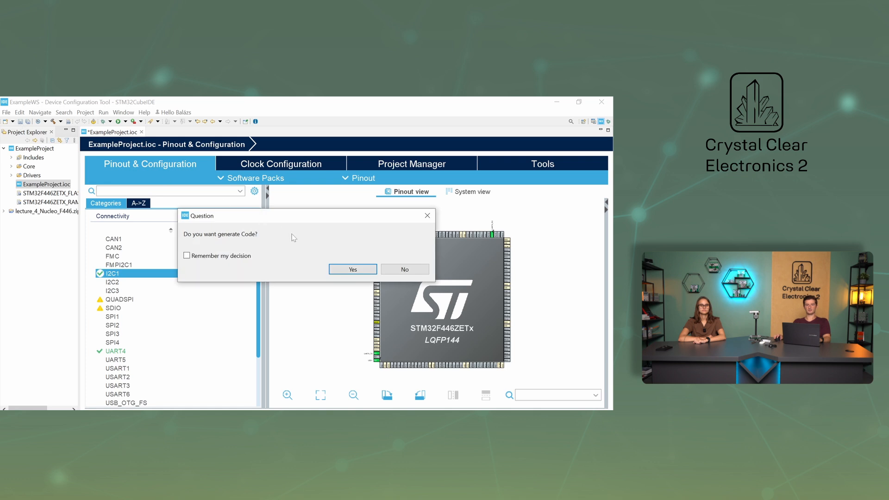
click(352, 269)
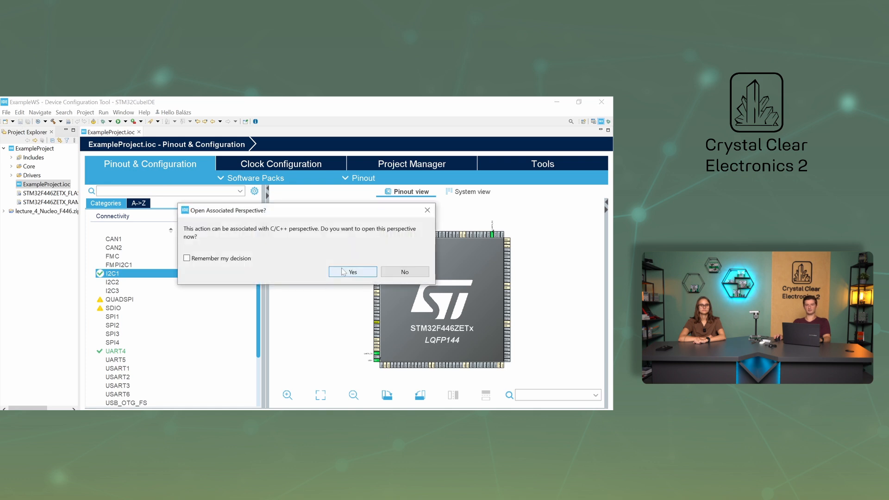
click(404, 272)
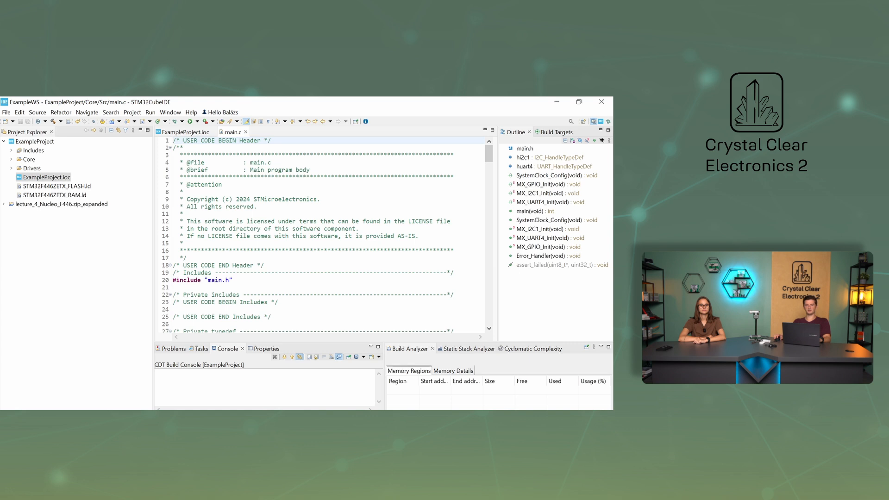
Scroll through main.c to review the MX_I2C1_Init and MX_UART4_Init code.
scroll(down, 3)
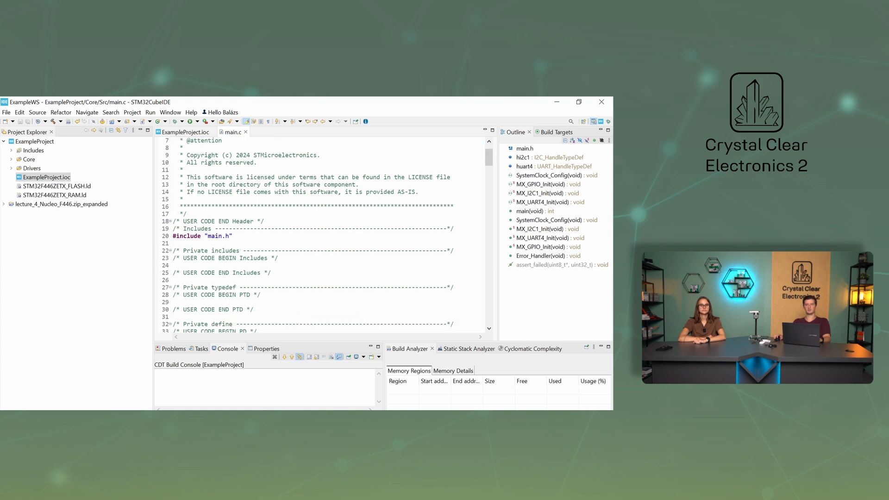
scroll(down, 3)
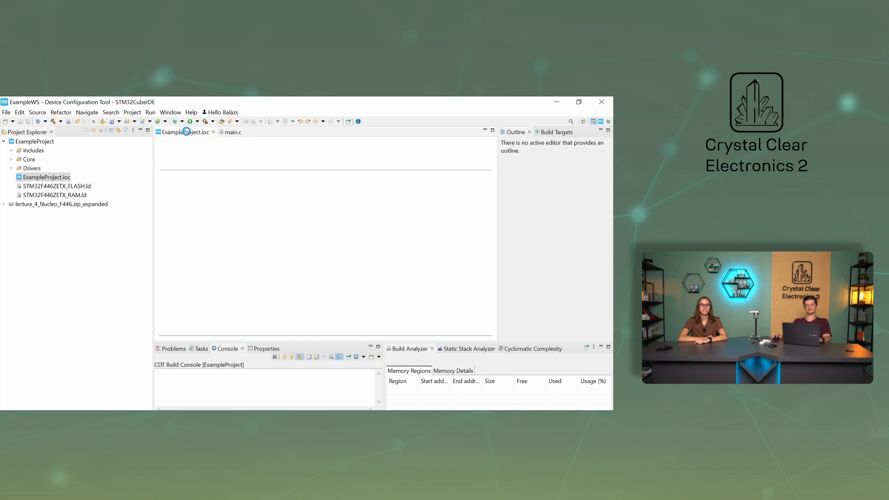
Return to the ExampleProject.ioc editor and choose Software Packs > Manage Software Packs.
double_click(49, 177)
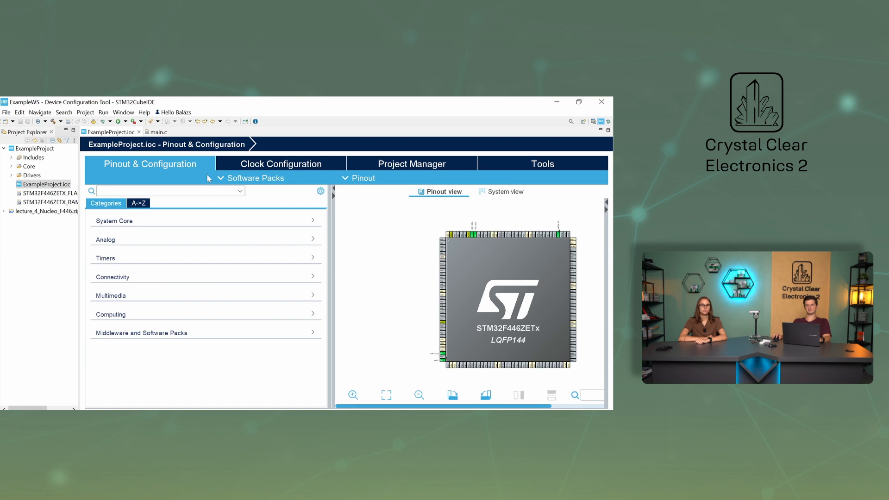
click(256, 178)
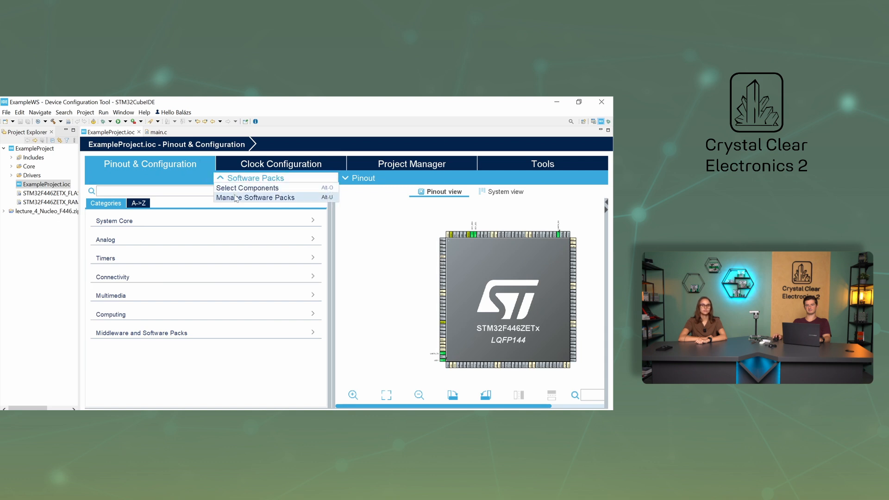
click(256, 197)
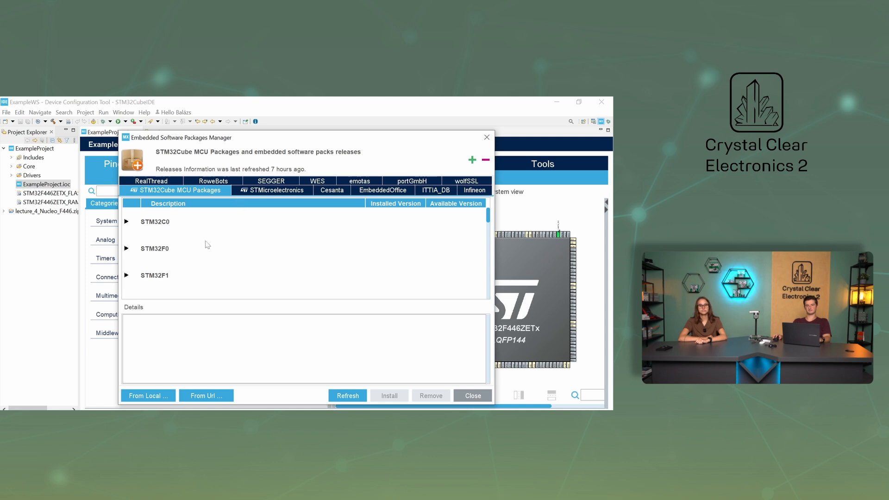
Expand the STM32F4 package list, confirm version 1.28.1 is installed, and close the manager.
scroll(down, 3)
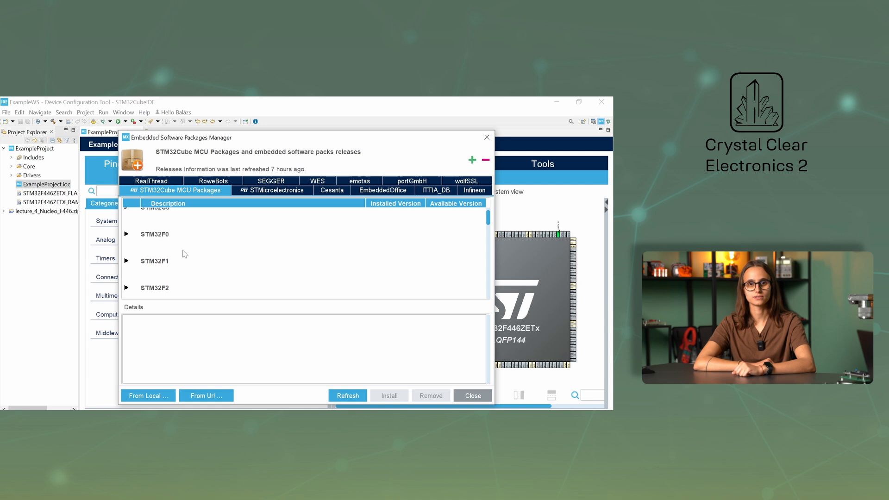
scroll(down, 3)
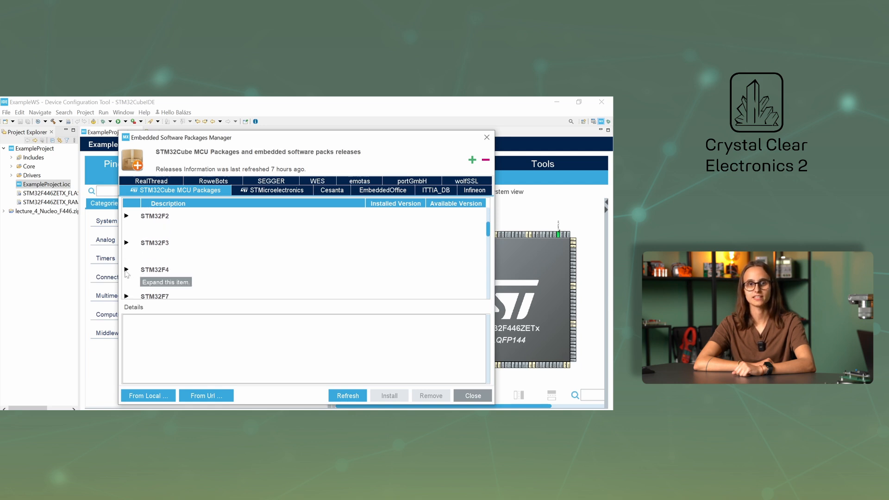
click(125, 269)
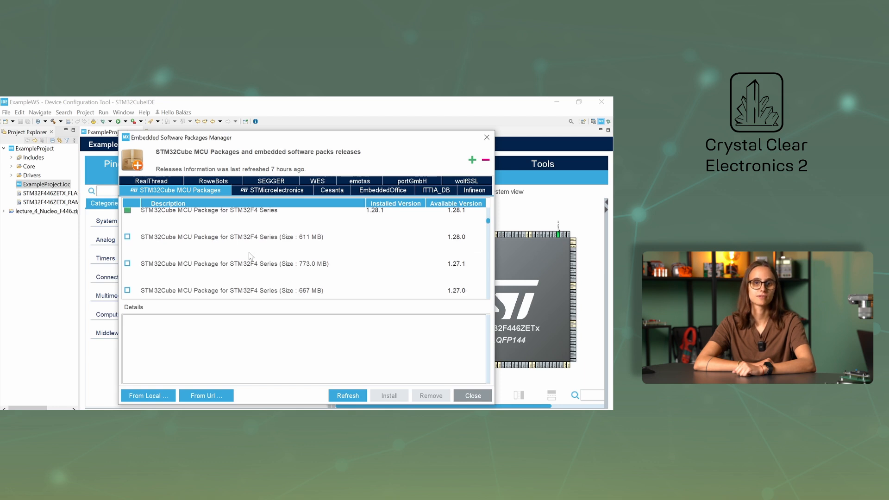
scroll(down, 3)
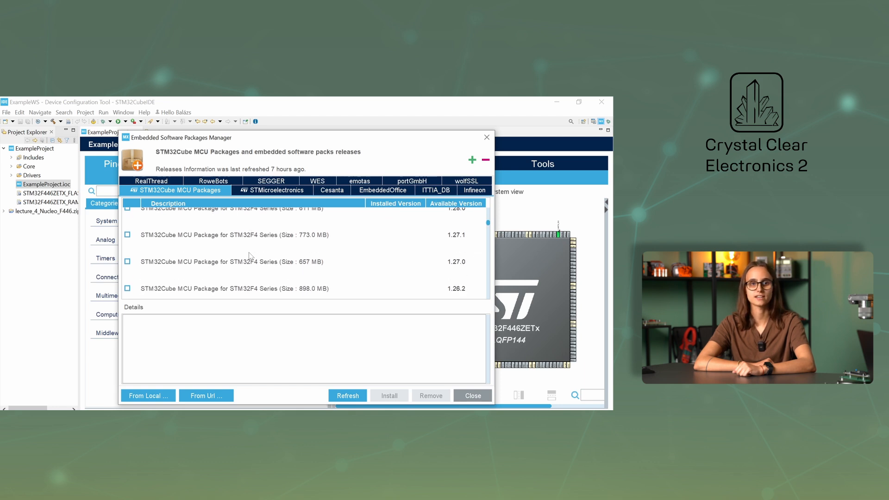
scroll(down, 3)
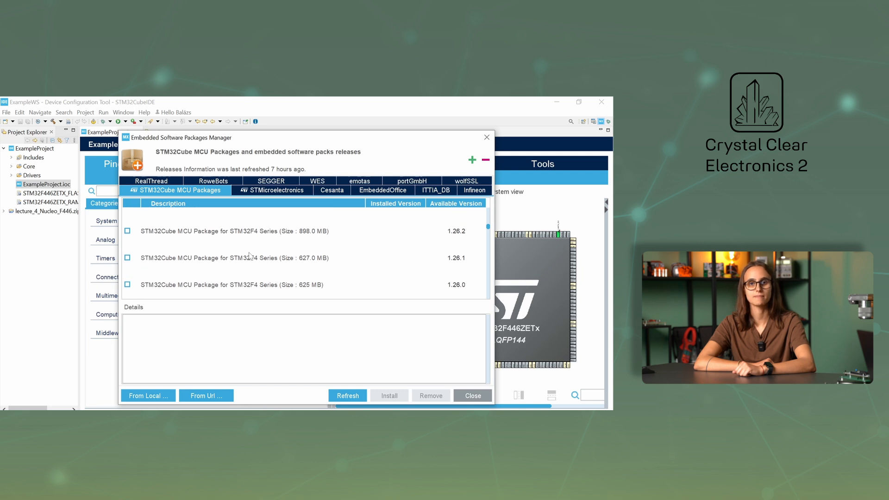
scroll(down, 3)
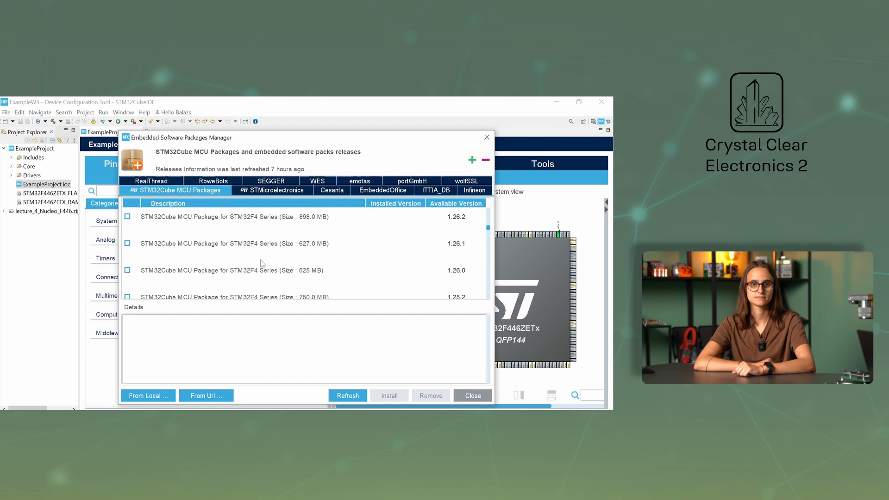
click(472, 396)
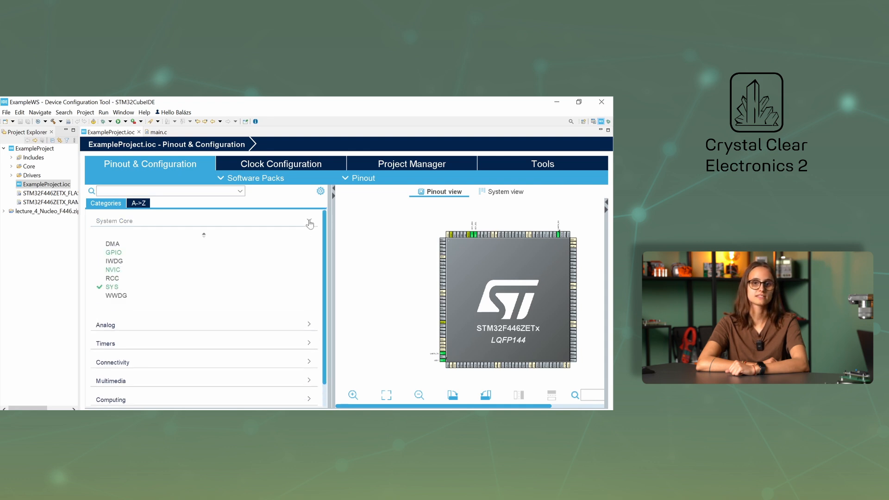
Under System Core > RCC, set Low Speed Clock (LSE) to Crystal/Ceramic Resonator.
click(112, 278)
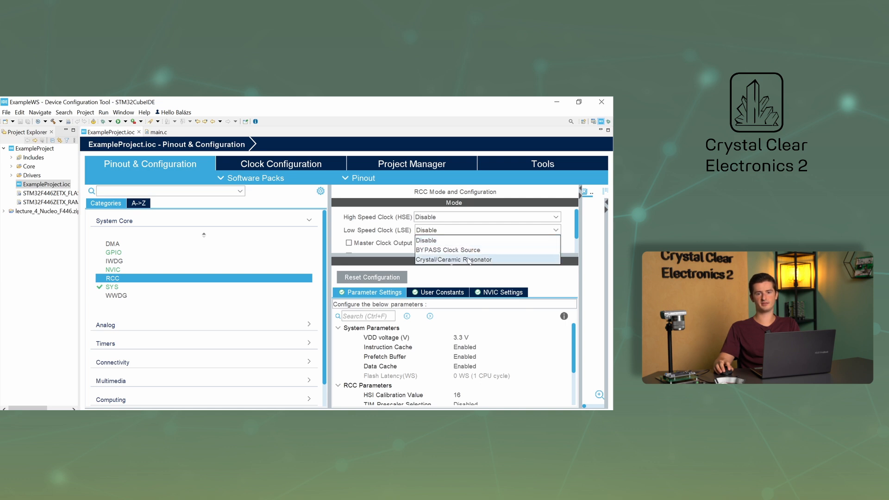
click(453, 260)
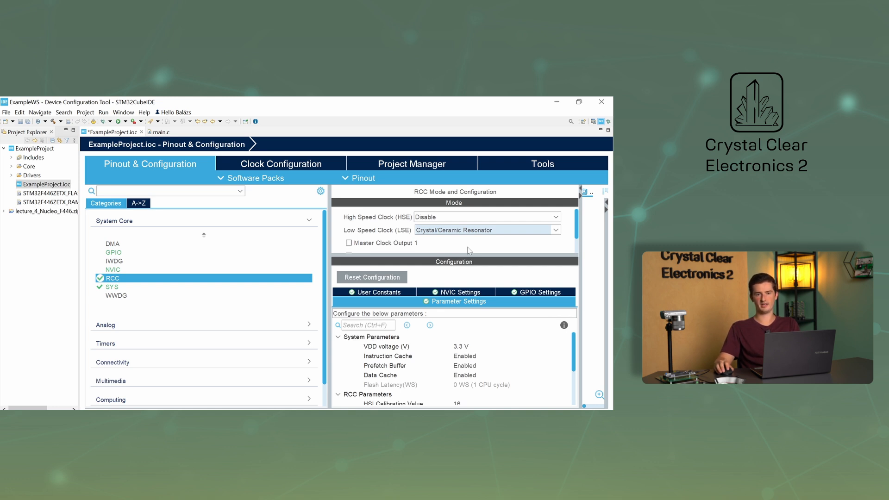
mouse_move(462, 220)
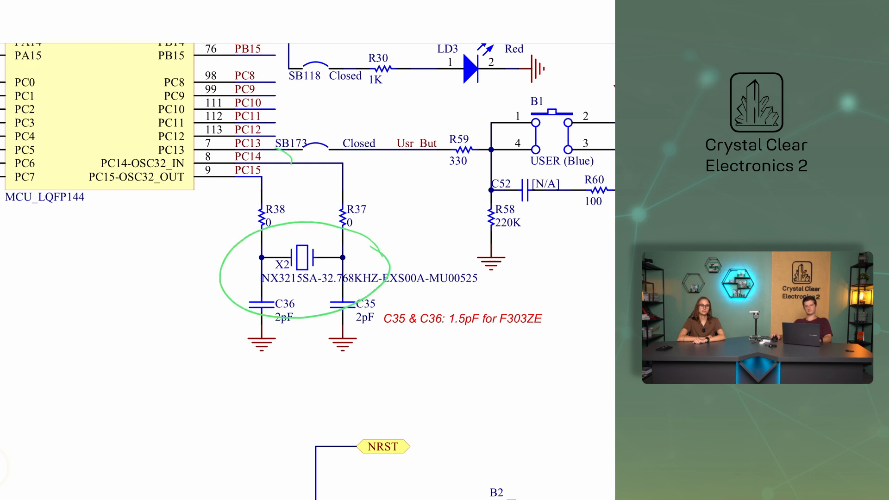
Show the Clock Configuration diagram with LSE 32.768 kHz and HSE 25 MHz.
scroll(down, 3)
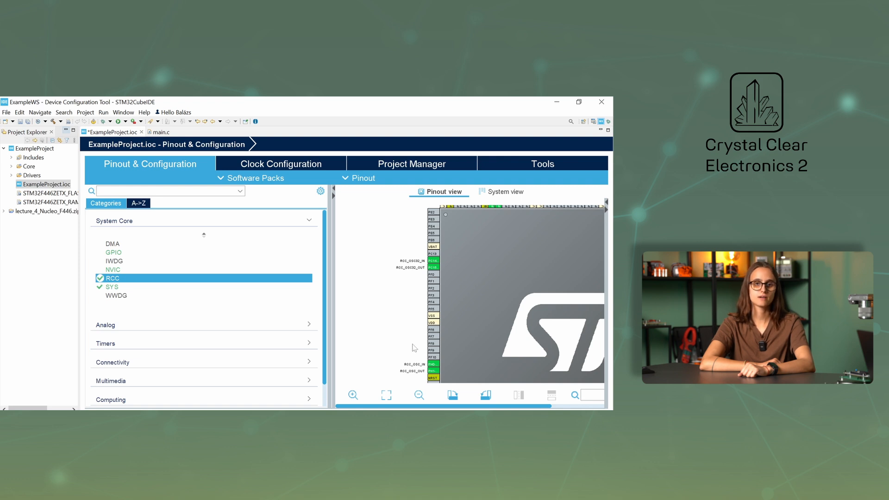
mouse_move(436, 262)
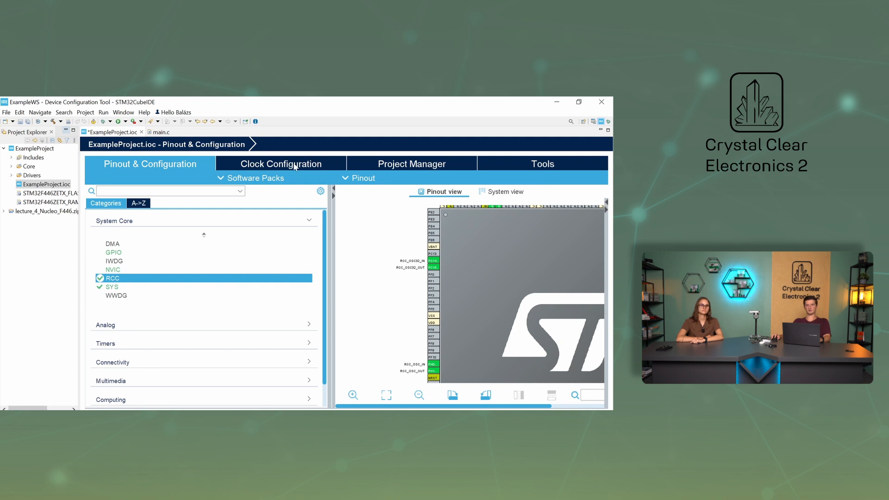
click(281, 163)
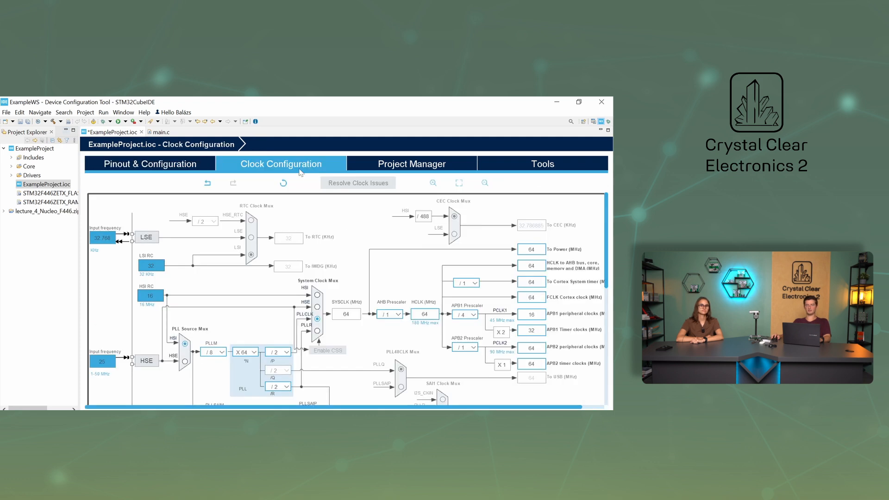
mouse_move(322, 216)
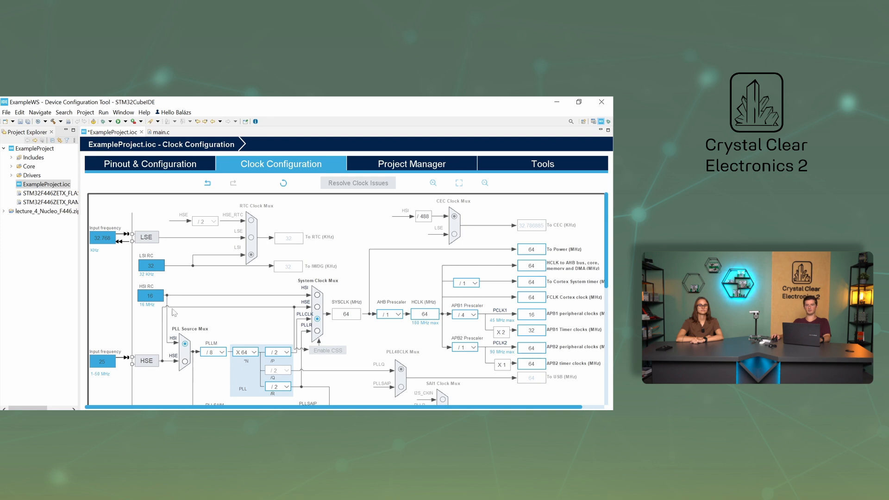
mouse_move(575, 247)
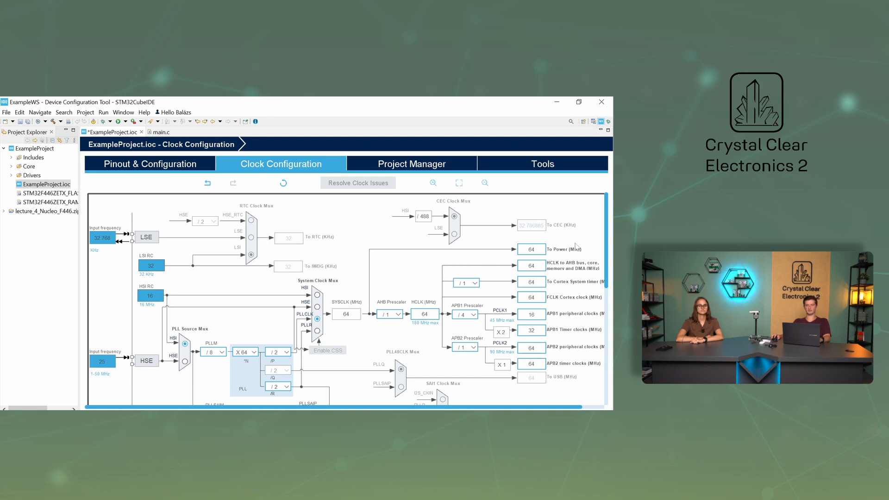
mouse_move(360, 253)
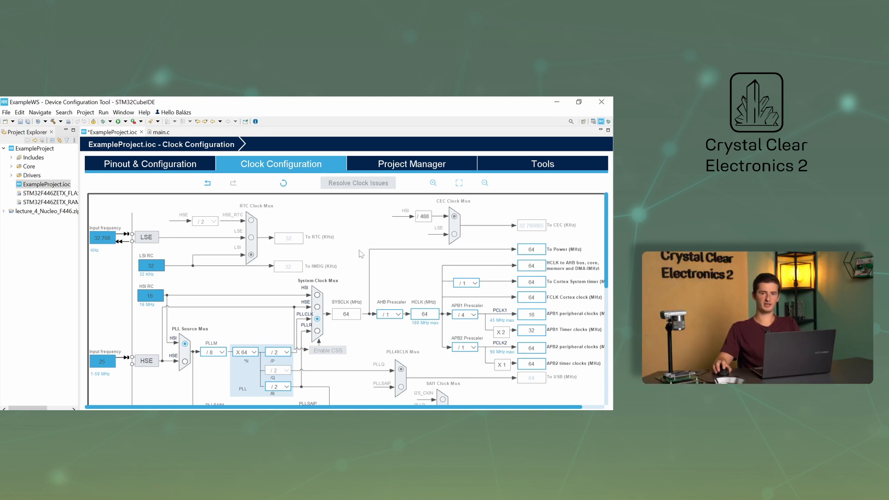
mouse_move(218, 244)
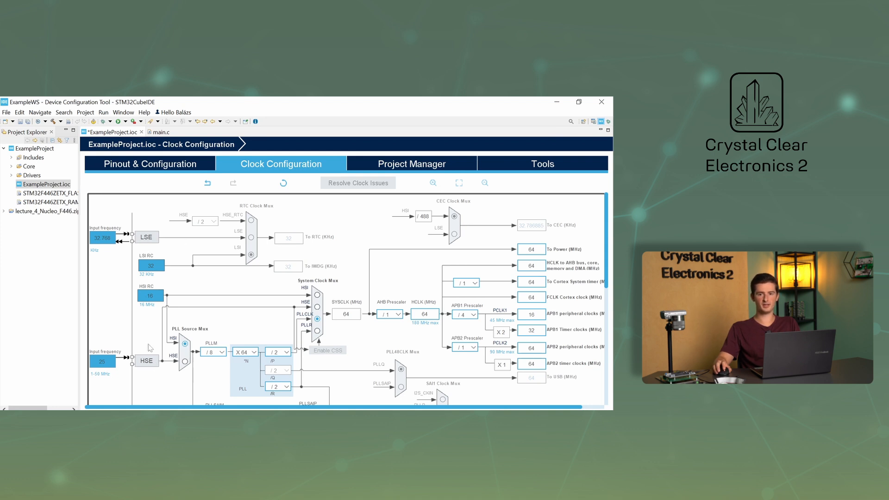
mouse_move(183, 292)
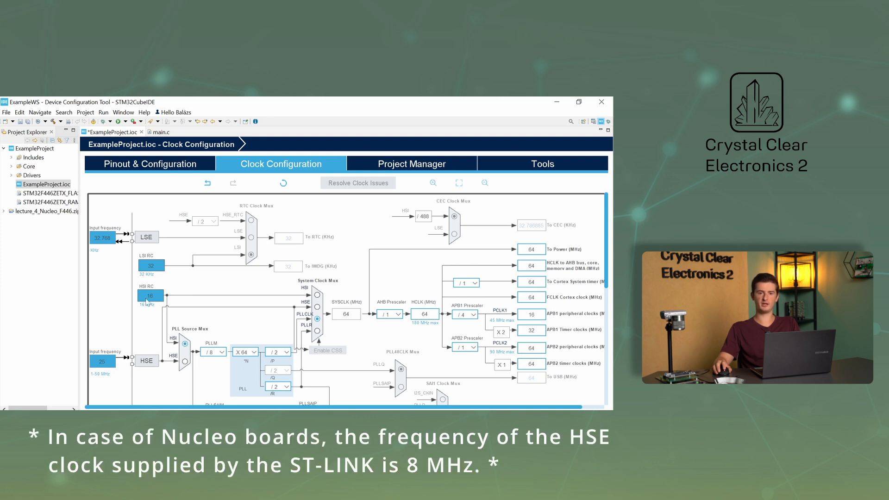
mouse_move(345, 275)
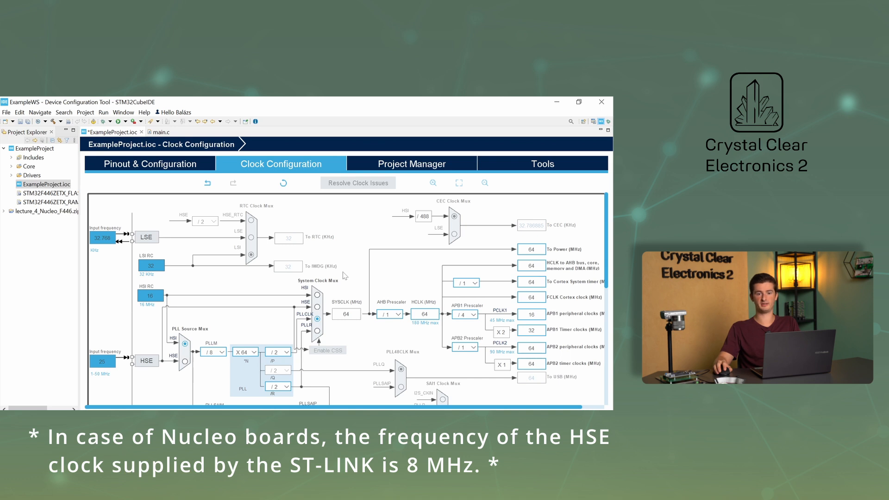
mouse_move(337, 275)
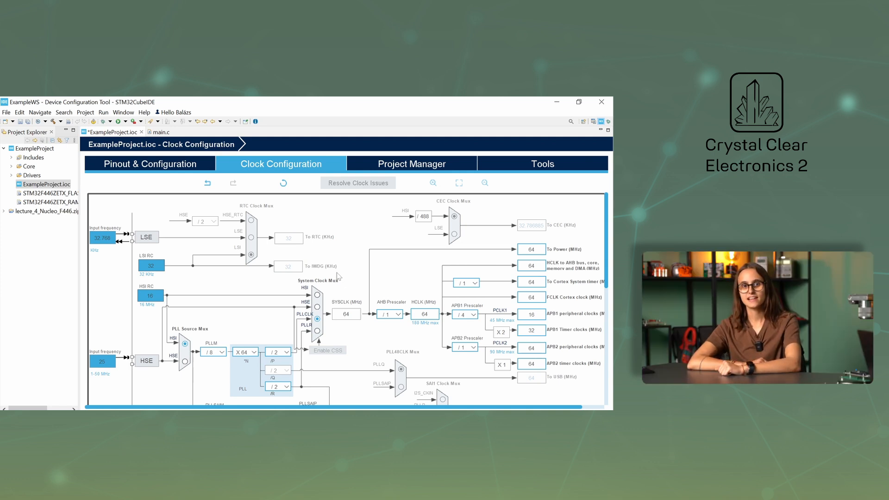
mouse_move(496, 288)
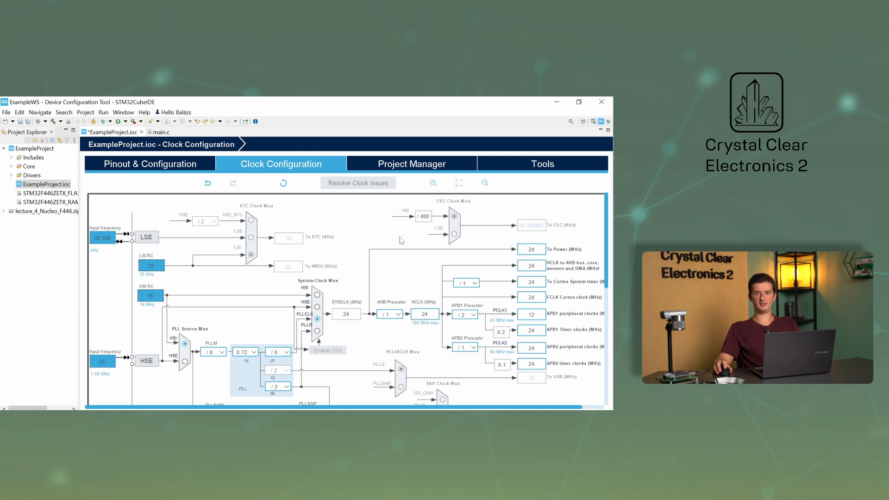
mouse_move(384, 259)
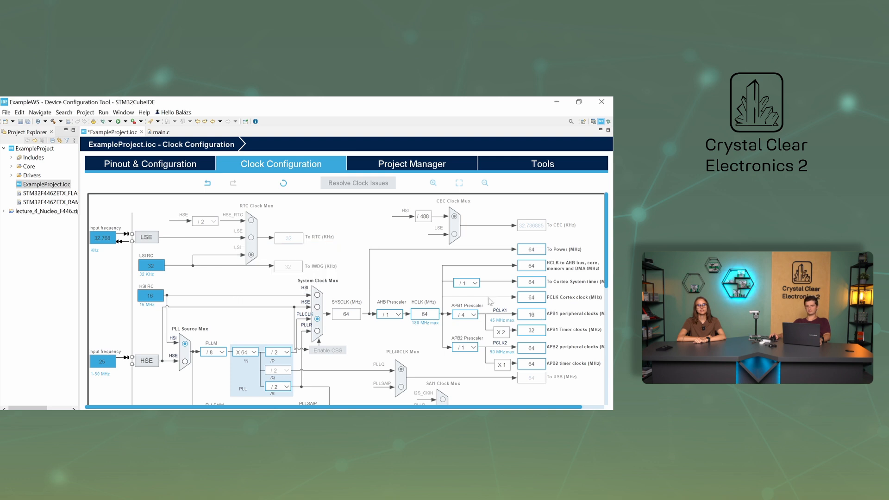
mouse_move(361, 279)
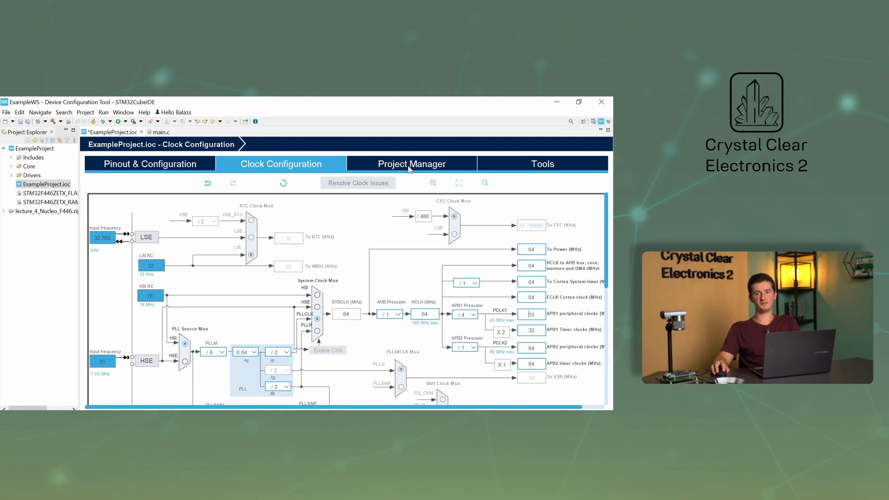
Show Project Manager settings for ExampleProject with firmware F4 V1.28.1.
click(411, 163)
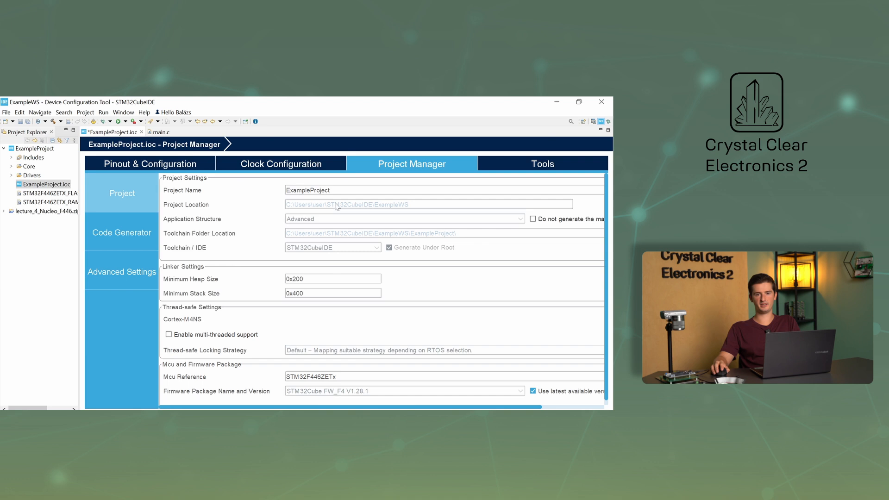
mouse_move(273, 284)
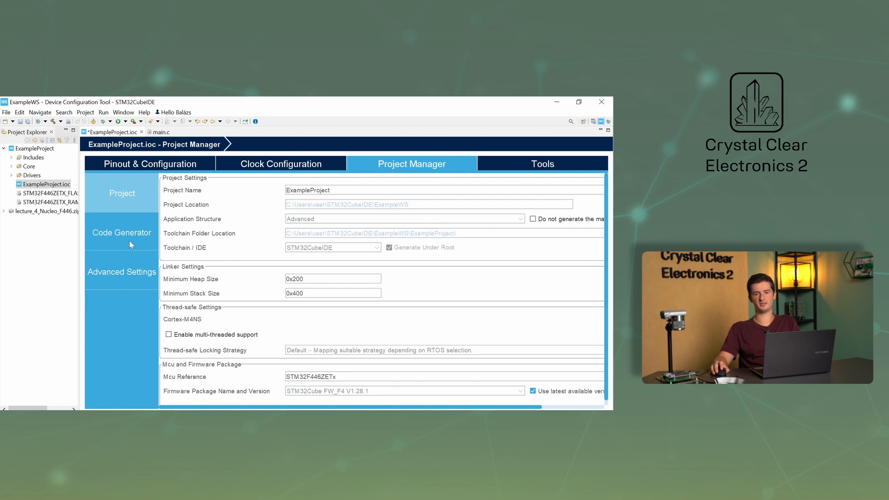
In Code Generator, enable per-peripheral .c/.h file pairs and backup of previously generated files.
click(121, 233)
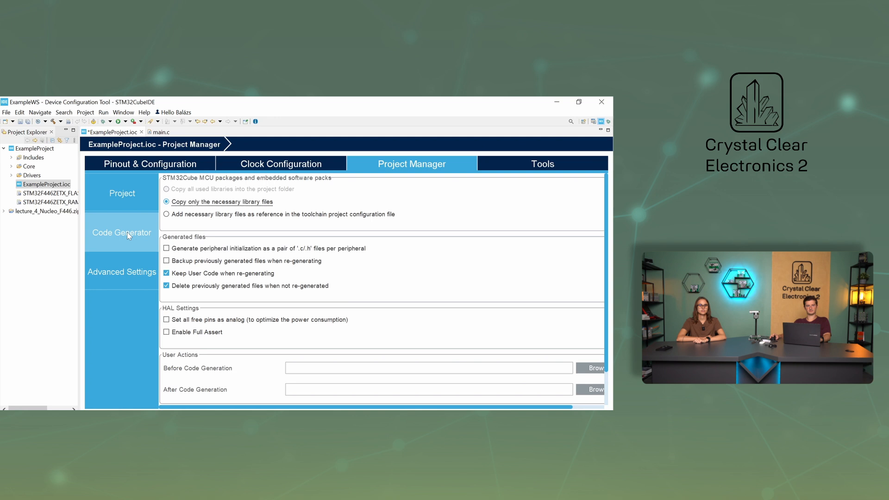
mouse_move(148, 235)
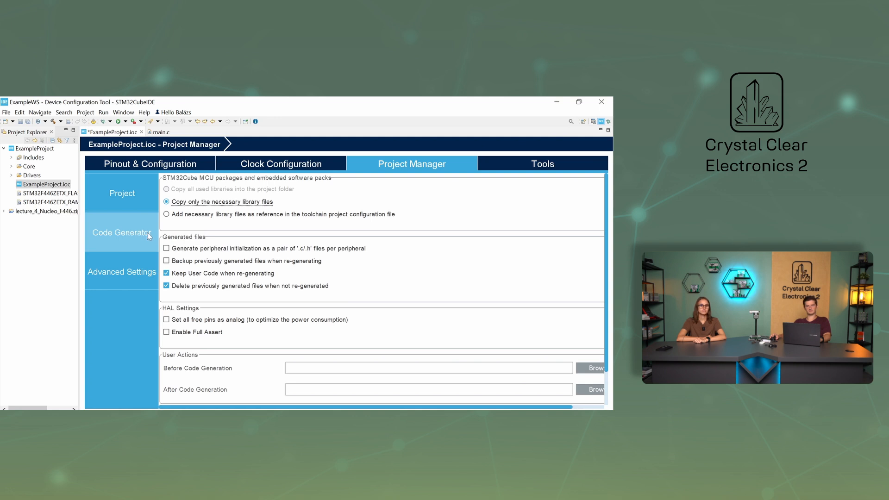
mouse_move(201, 248)
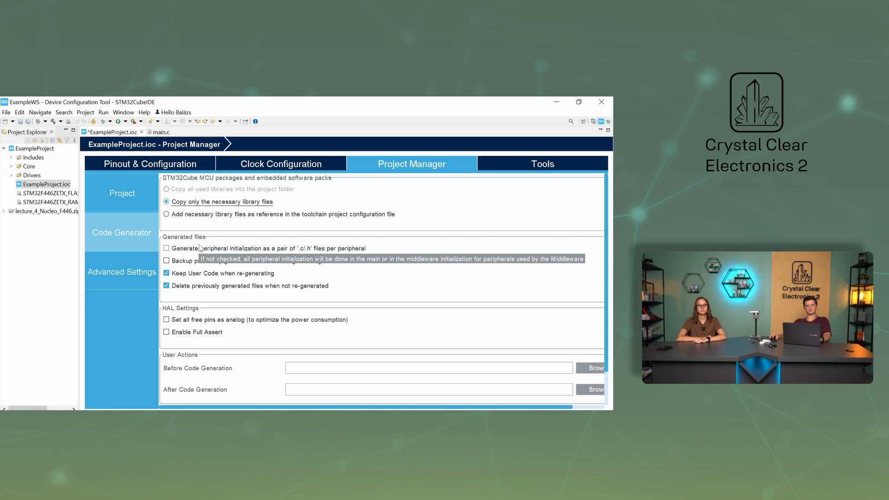
click(166, 248)
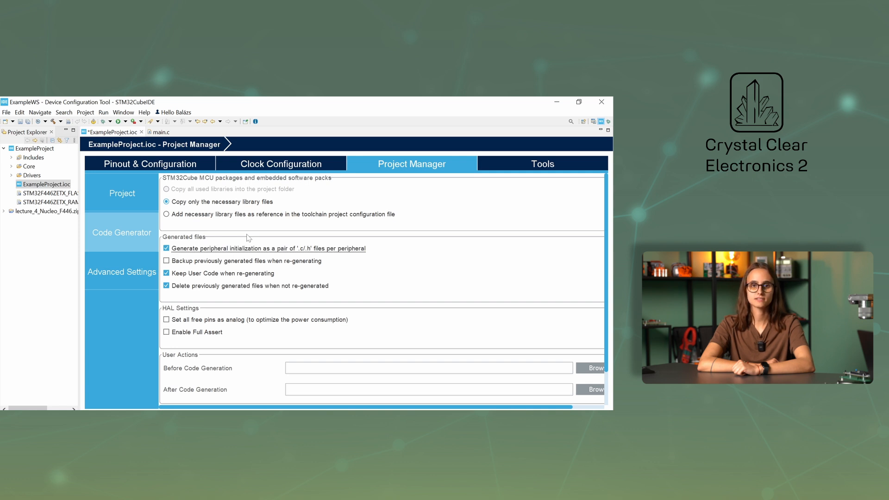
click(166, 260)
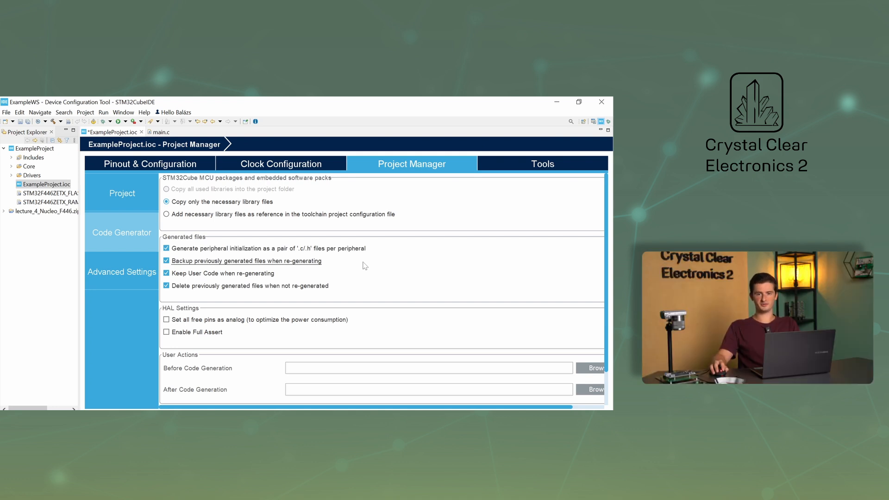
Switch to the Tools tab to view the Power Consumption Calculator.
click(542, 163)
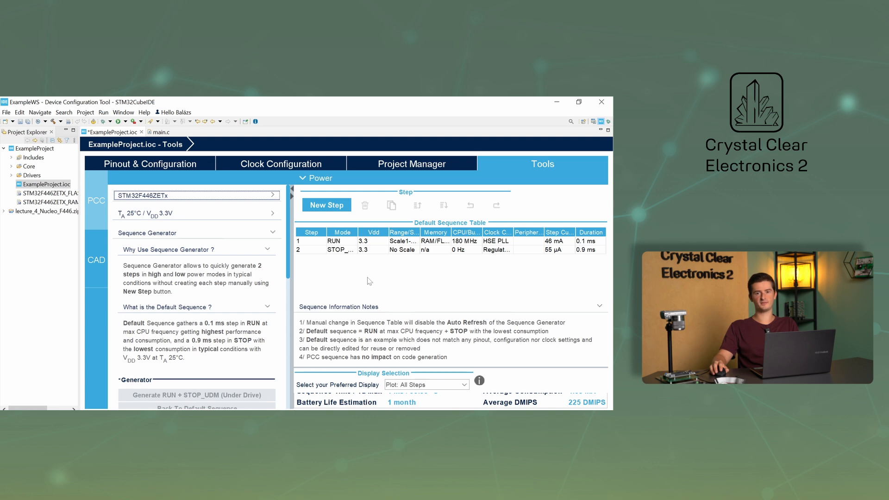
mouse_move(333, 216)
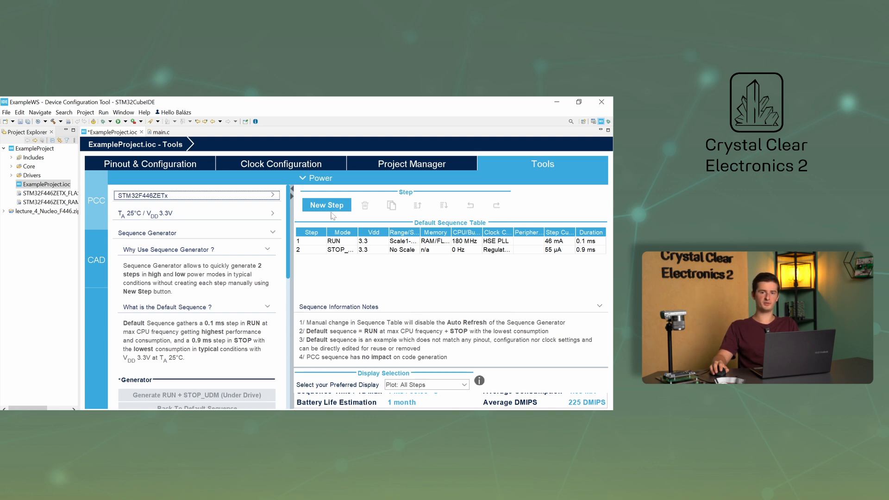
click(327, 204)
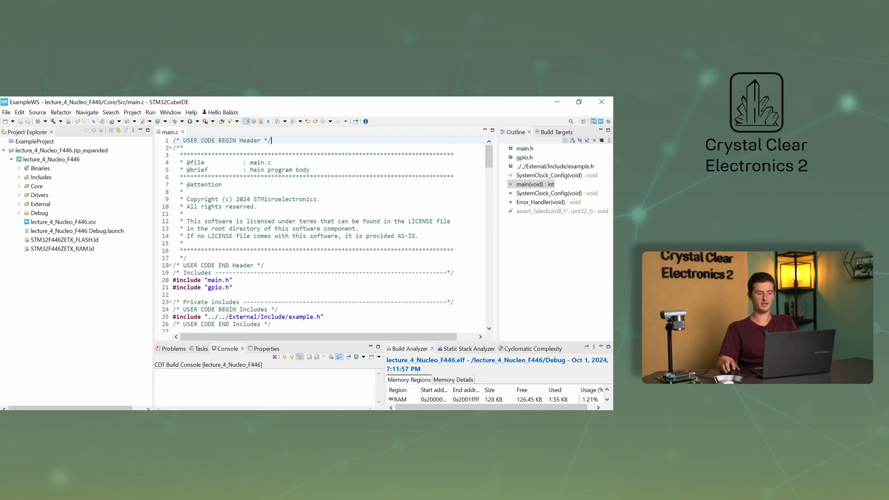
Launch ST-LINK Upgrade, read the V2J43M28 firmware, and start the upgrade.
click(190, 112)
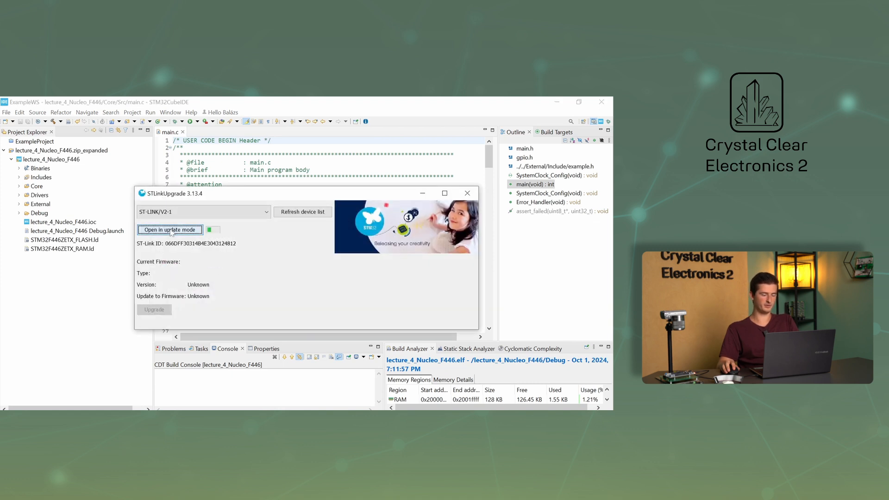
click(170, 229)
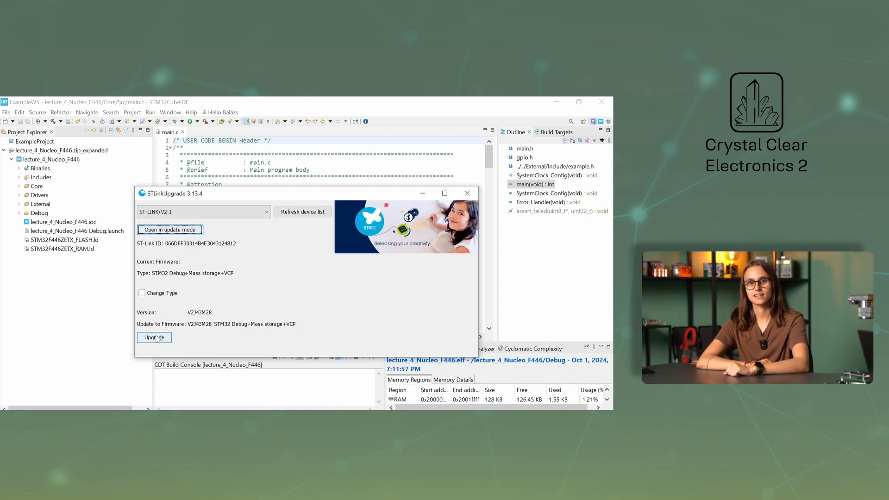
click(467, 193)
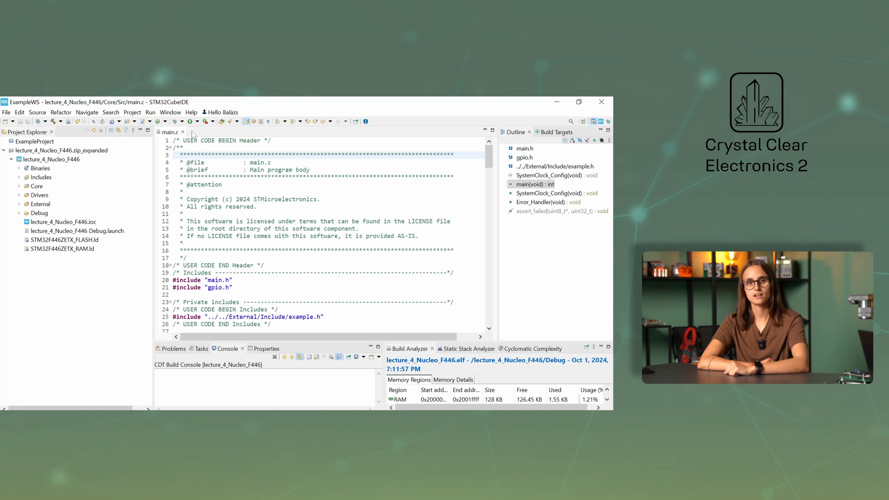
mouse_move(194, 121)
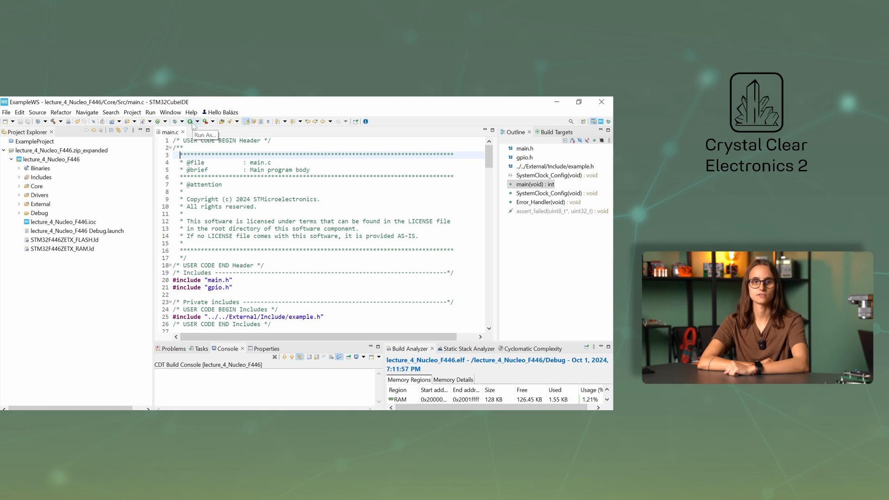